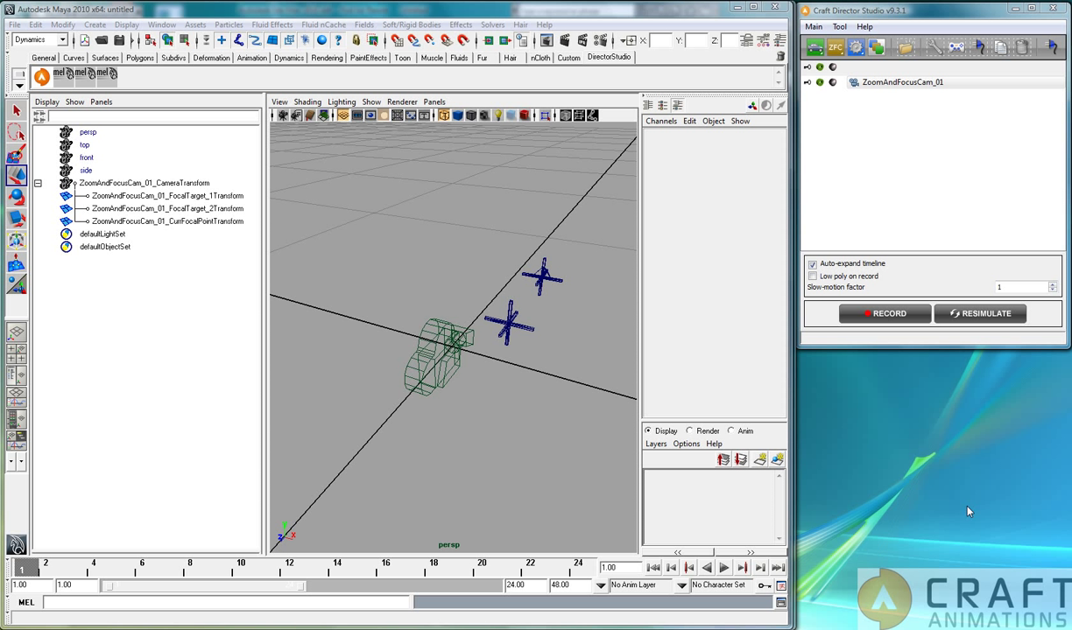
pyautogui.moveTo(1066, 143)
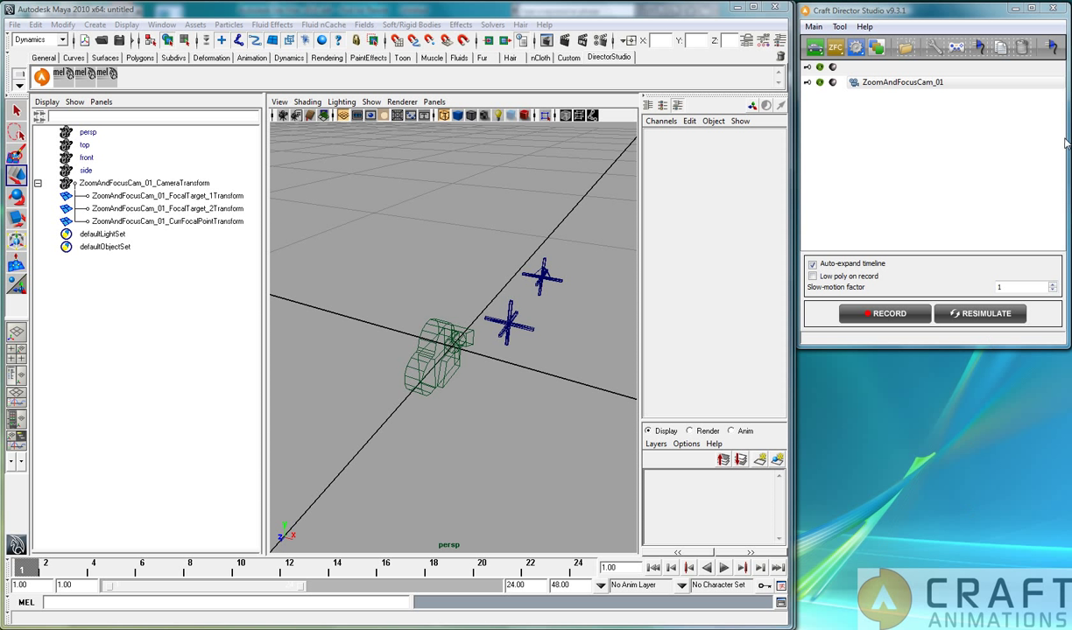
# Browse the Craft camera gallery and bring up the Craft Director Studio utilities.
pyautogui.click(834, 47)
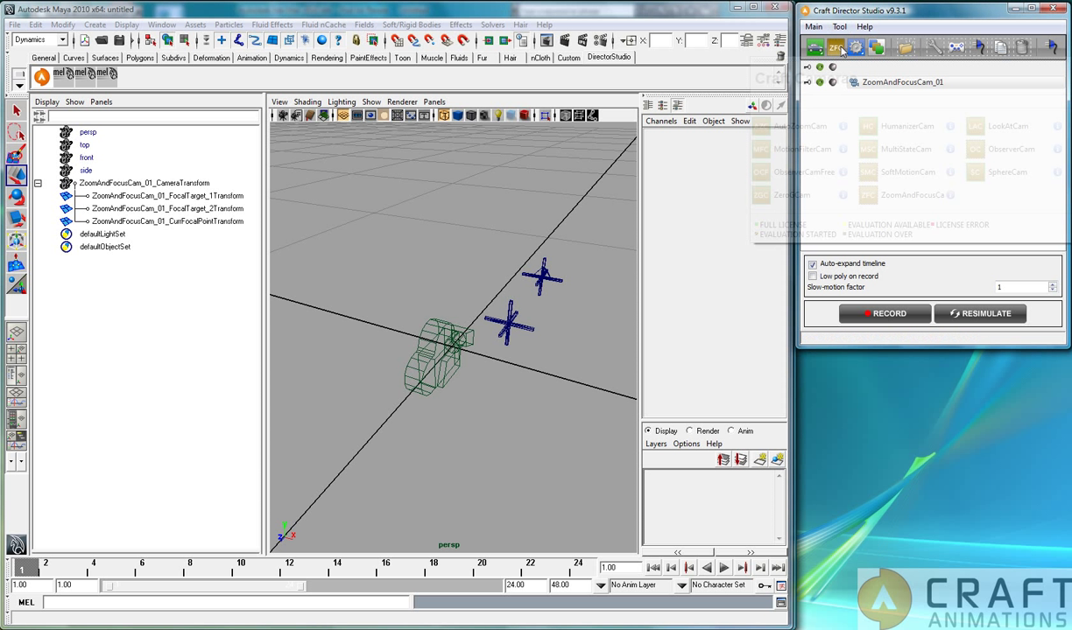
pyautogui.click(813, 47)
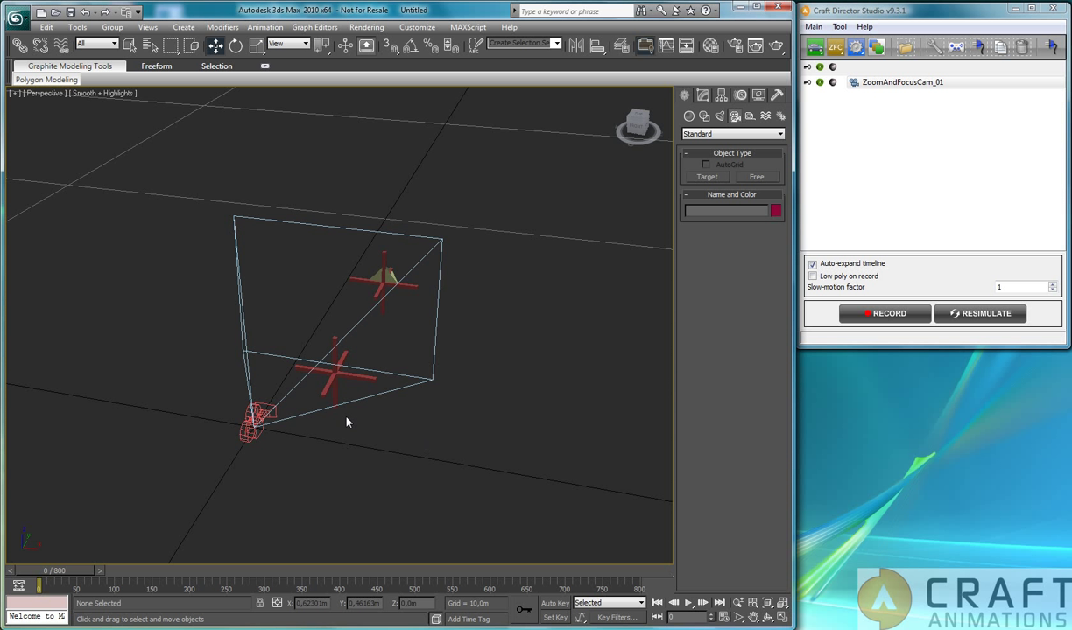
pyautogui.moveTo(309, 460)
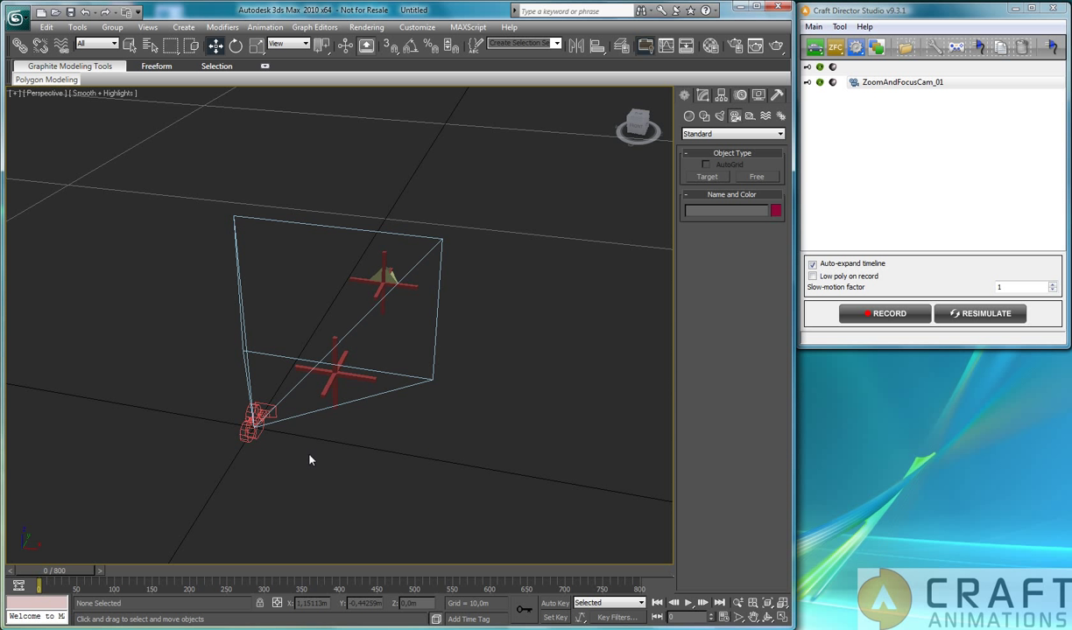
pyautogui.moveTo(305, 458)
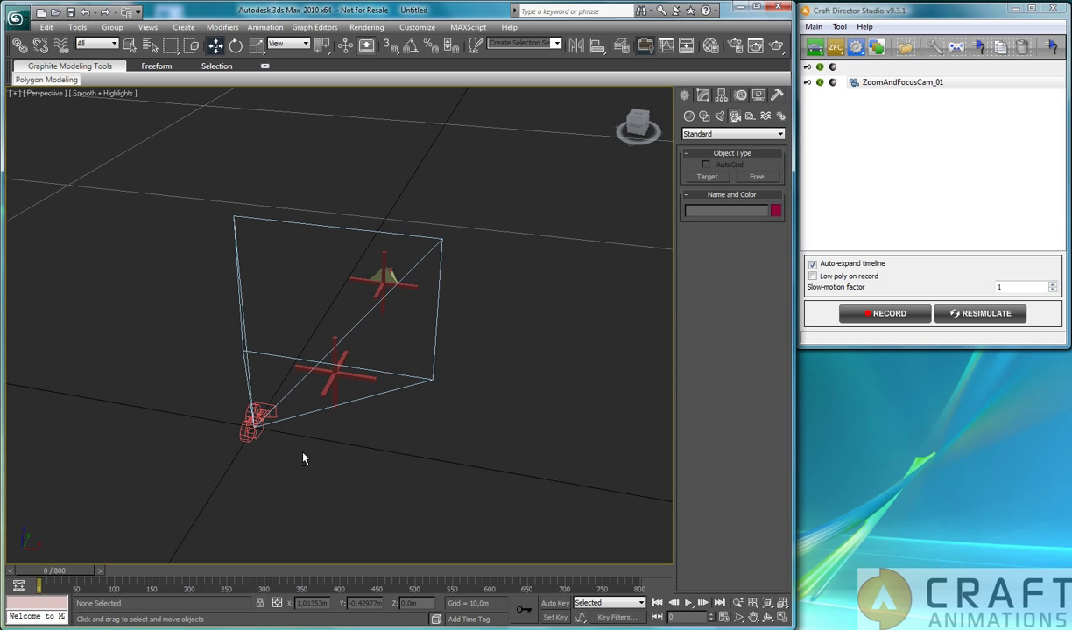
pyautogui.moveTo(504, 363)
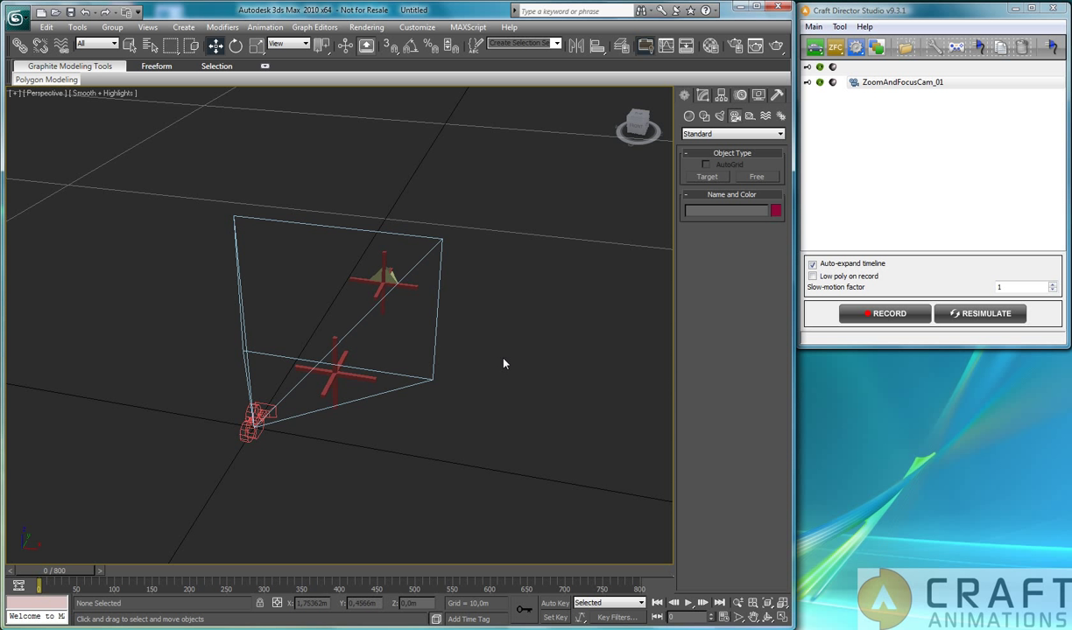
pyautogui.click(902, 81)
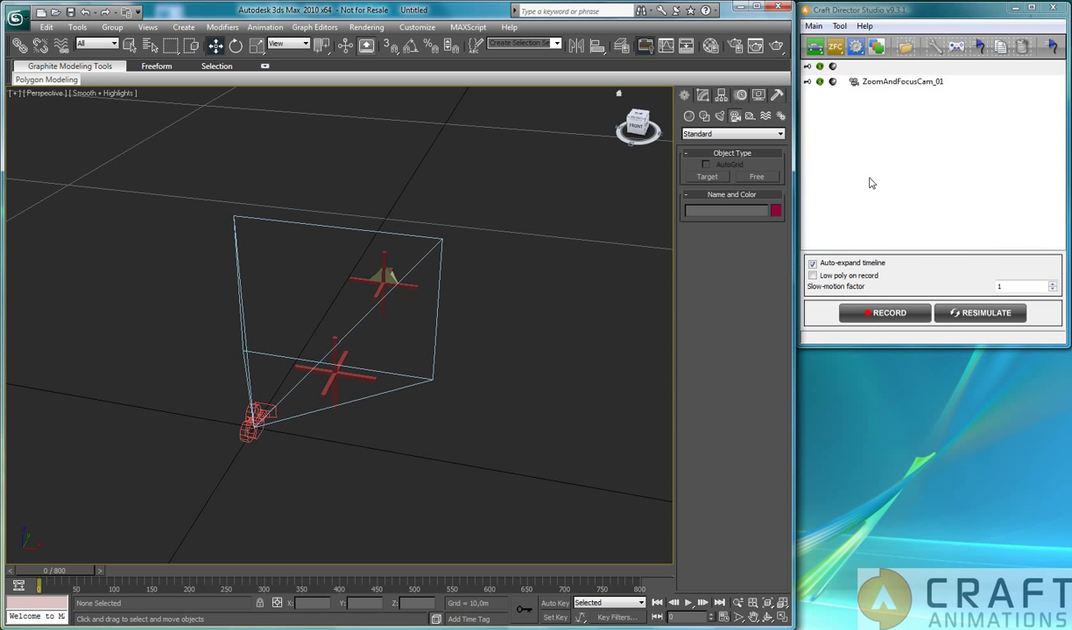
pyautogui.click(775, 95)
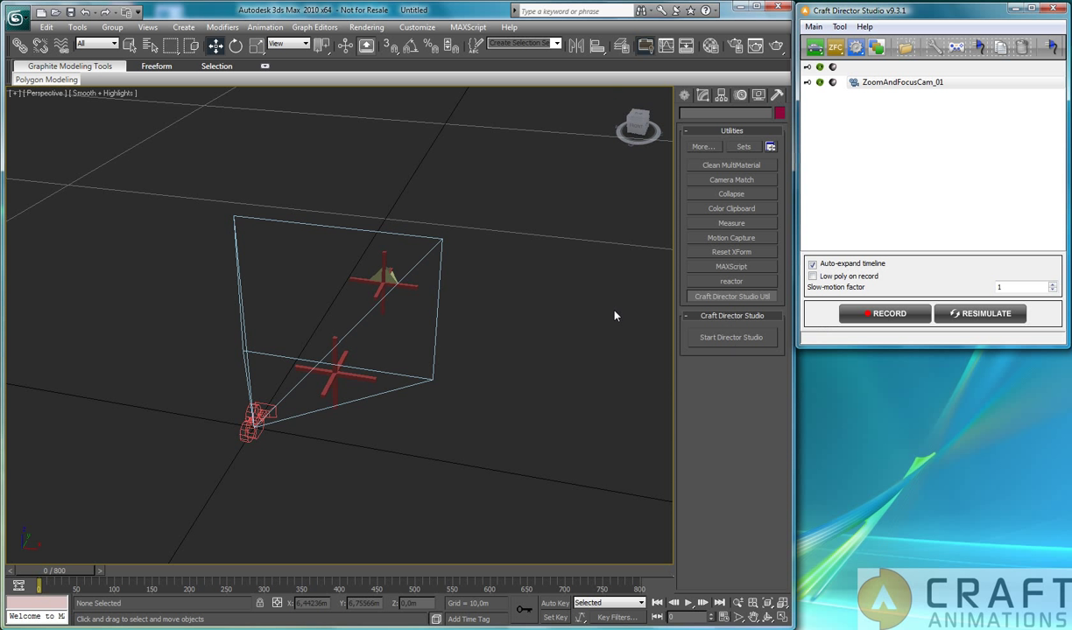
pyautogui.moveTo(308, 407)
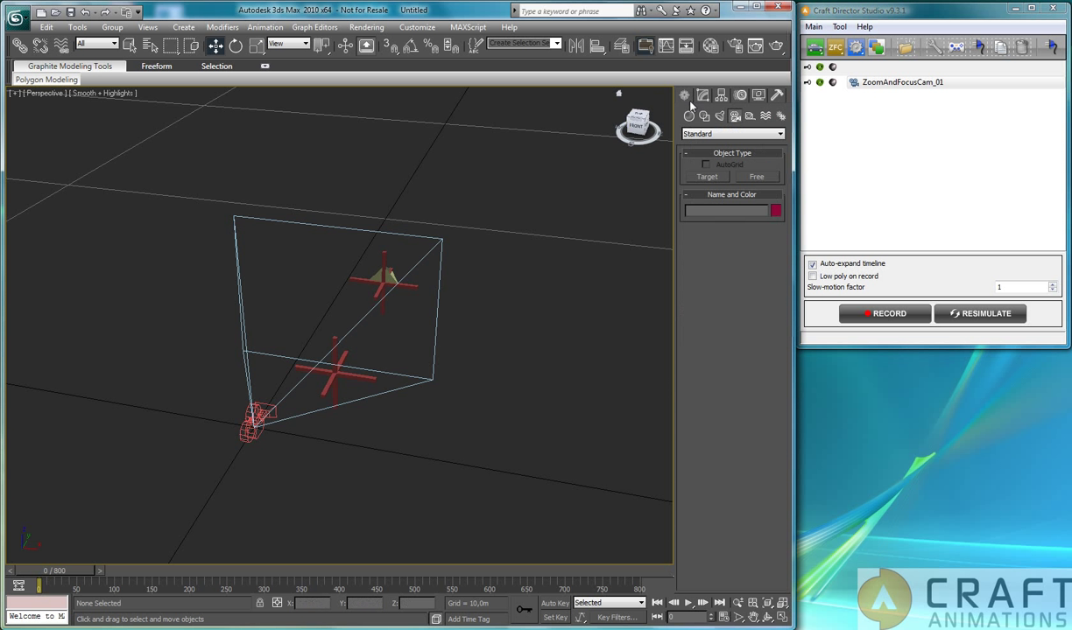
# Create free camera Camera01 beside the rig, then select the ZoomAndFocusCam camera.
pyautogui.click(755, 176)
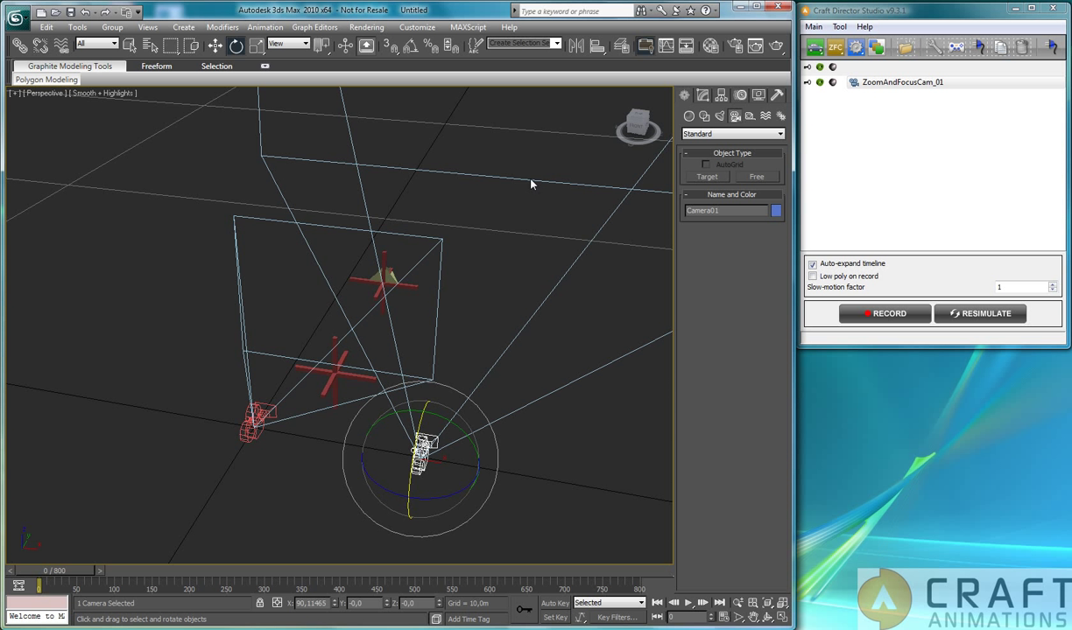
pyautogui.moveTo(272, 430)
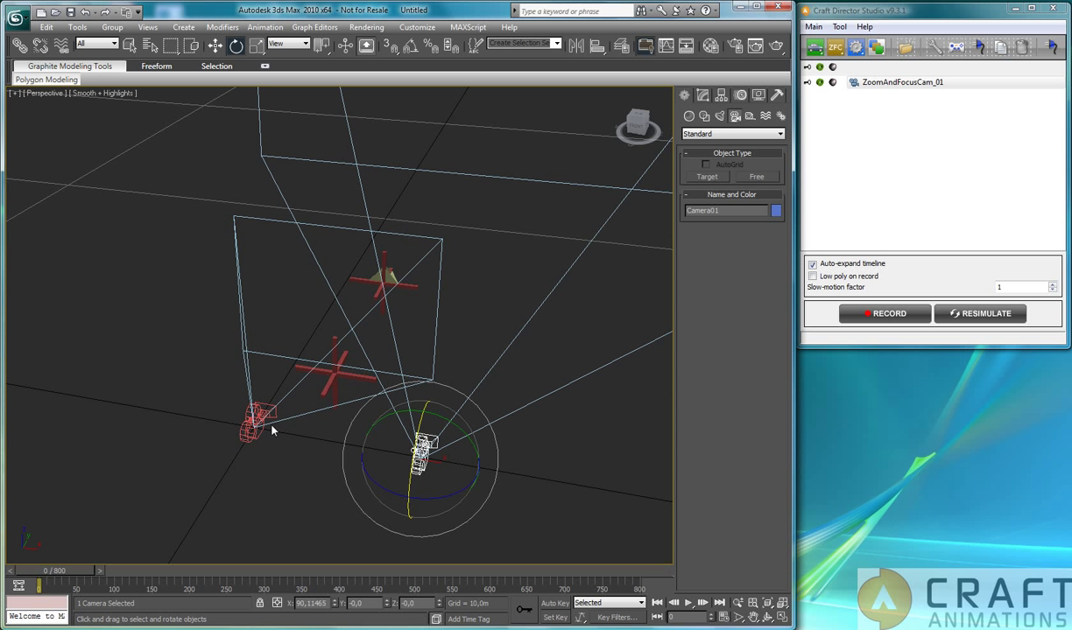
pyautogui.moveTo(339, 389)
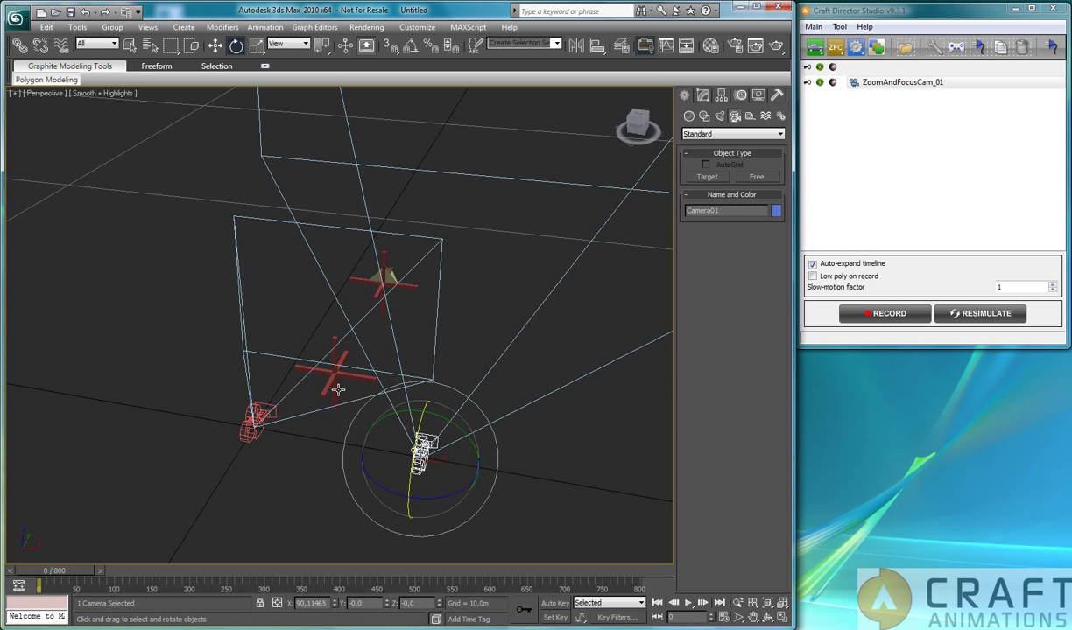
pyautogui.moveTo(326, 416)
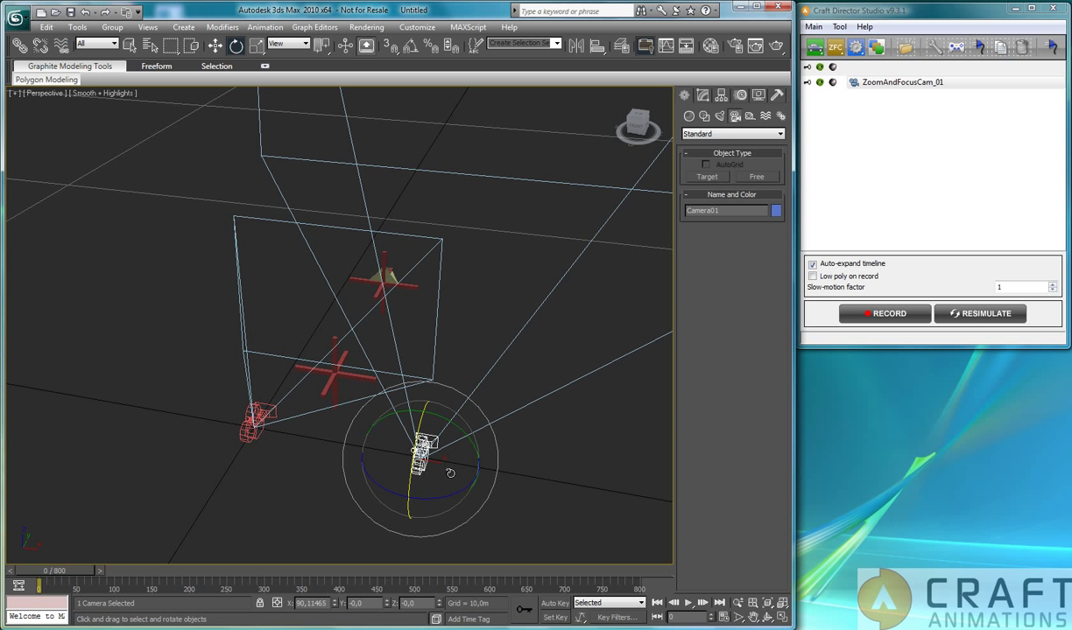
pyautogui.moveTo(436, 464)
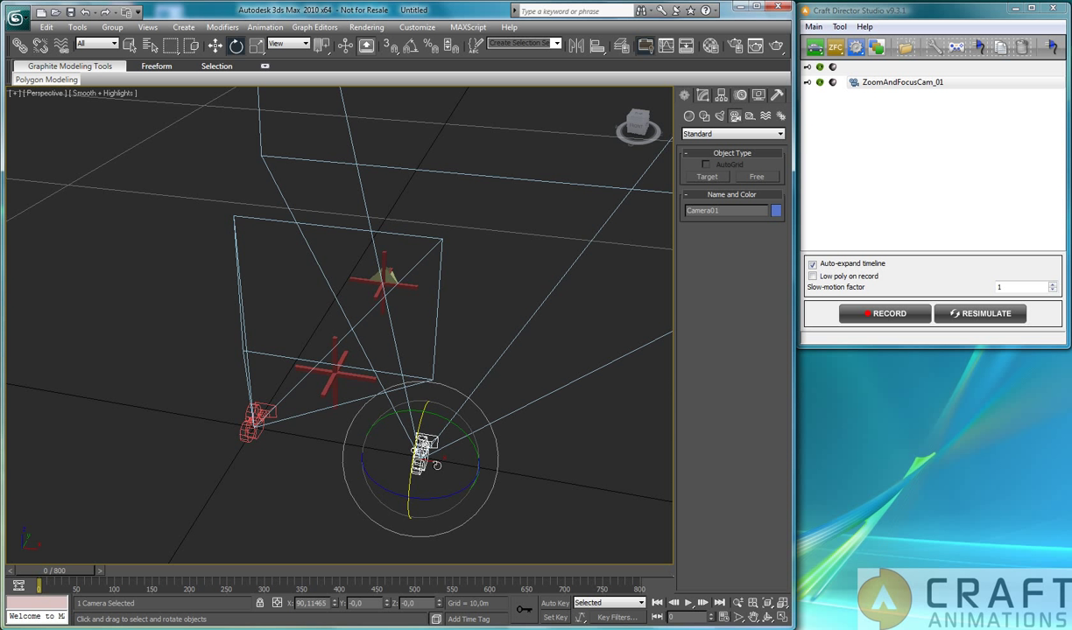
pyautogui.click(902, 82)
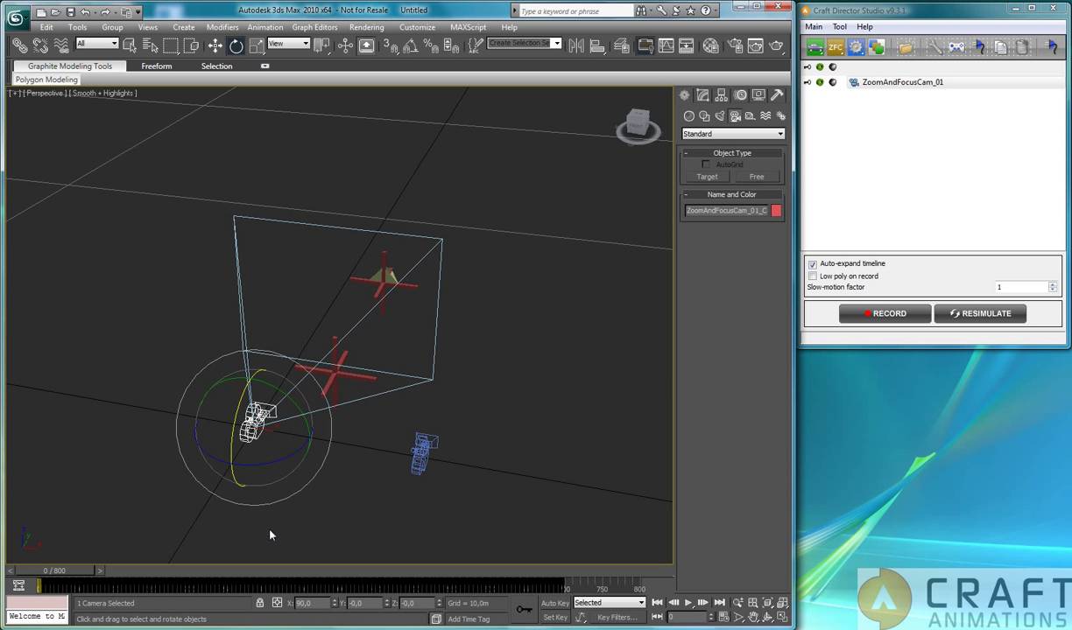
pyautogui.moveTo(271, 540)
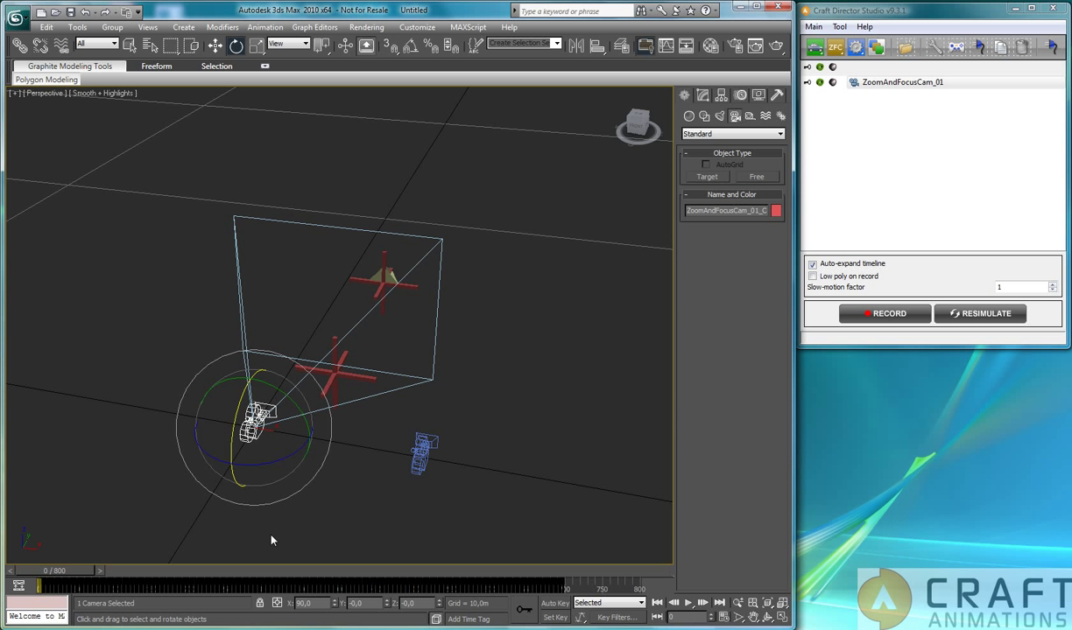
# Wire the ZoomAndFocusCam camera's FOV one-way to Camera01's FOV and connect them.
pyautogui.rightClick(258, 416)
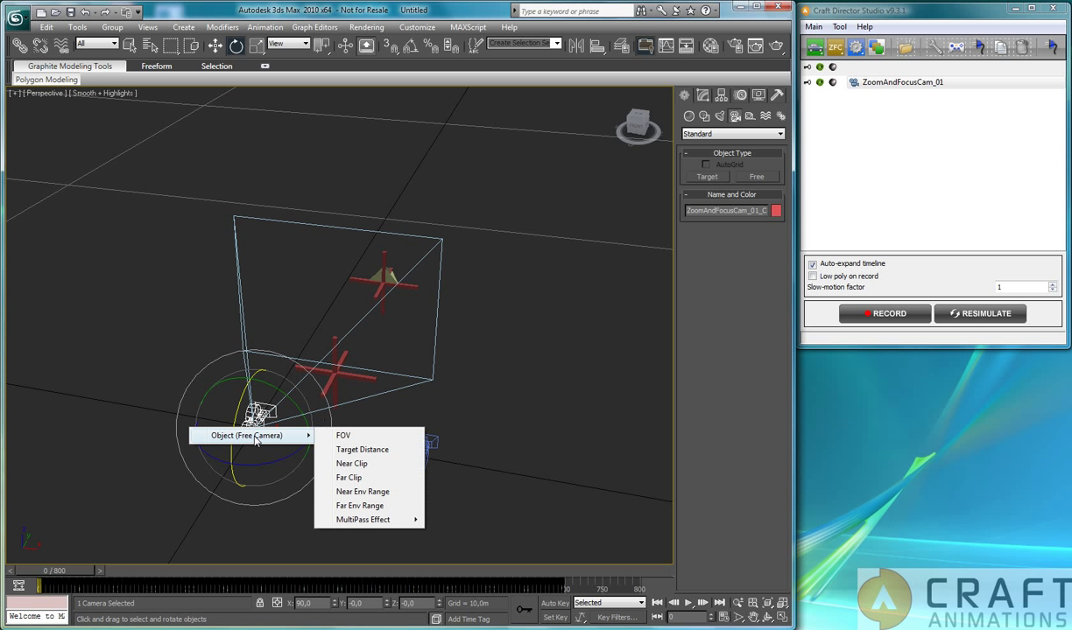
pyautogui.moveTo(342, 436)
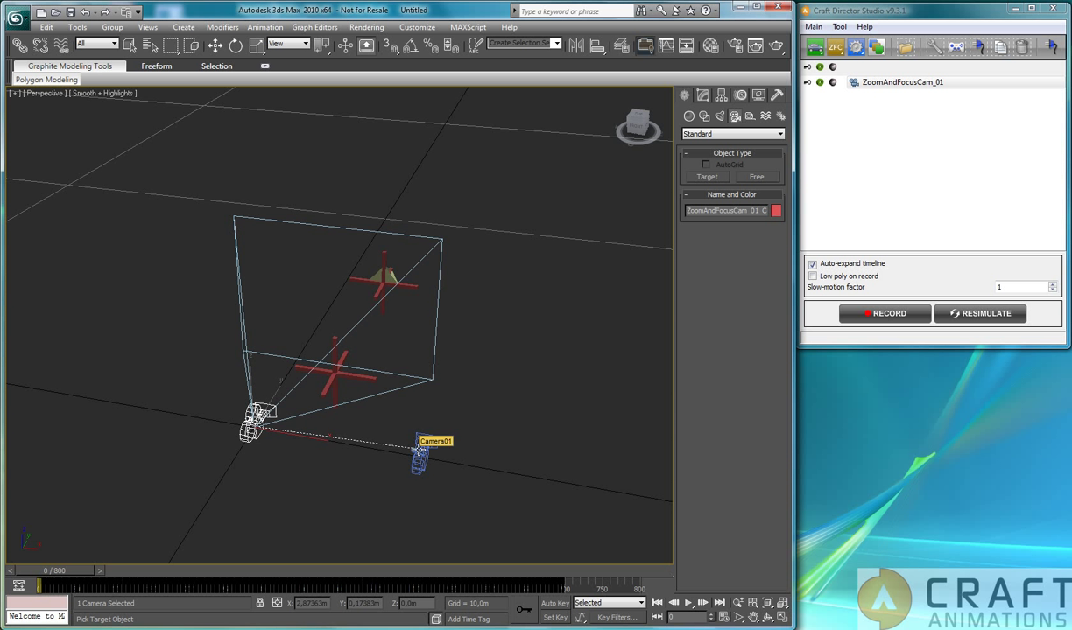
pyautogui.rightClick(418, 451)
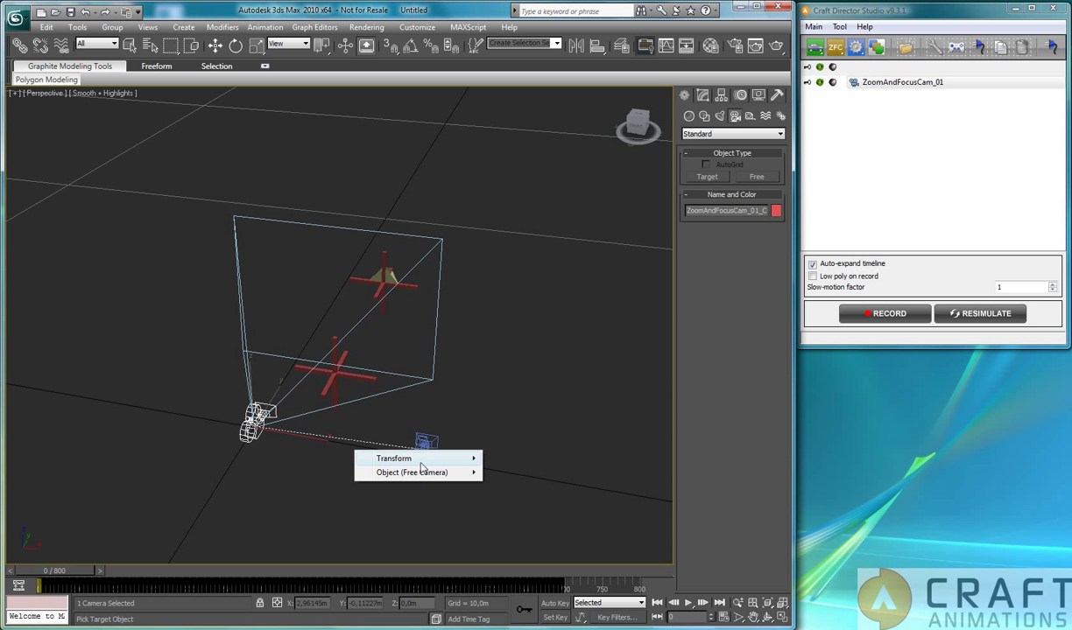
pyautogui.moveTo(412, 473)
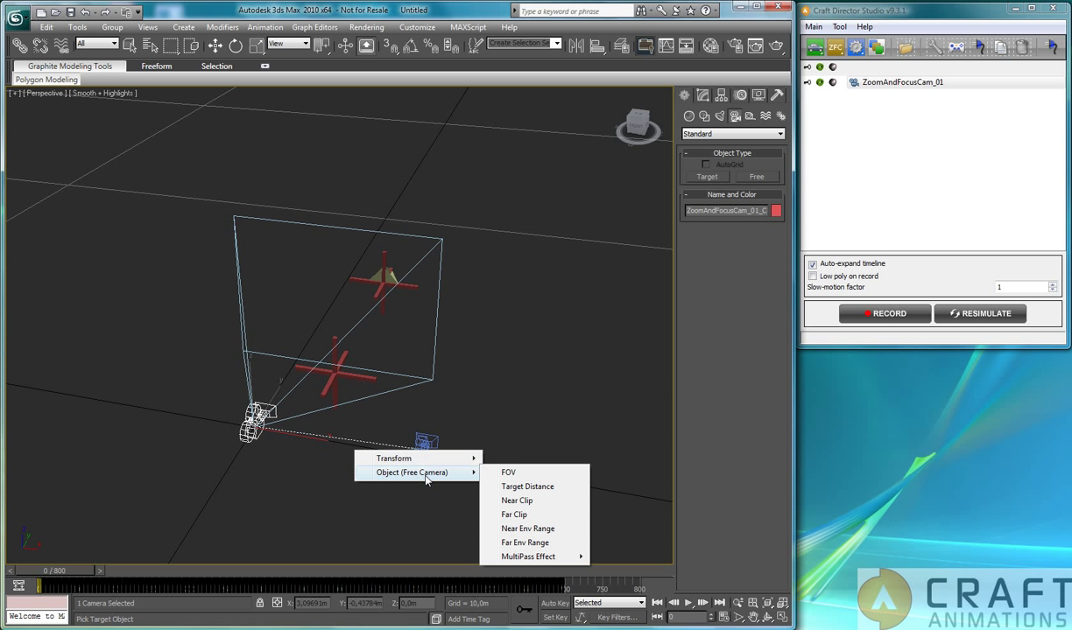
pyautogui.moveTo(508, 472)
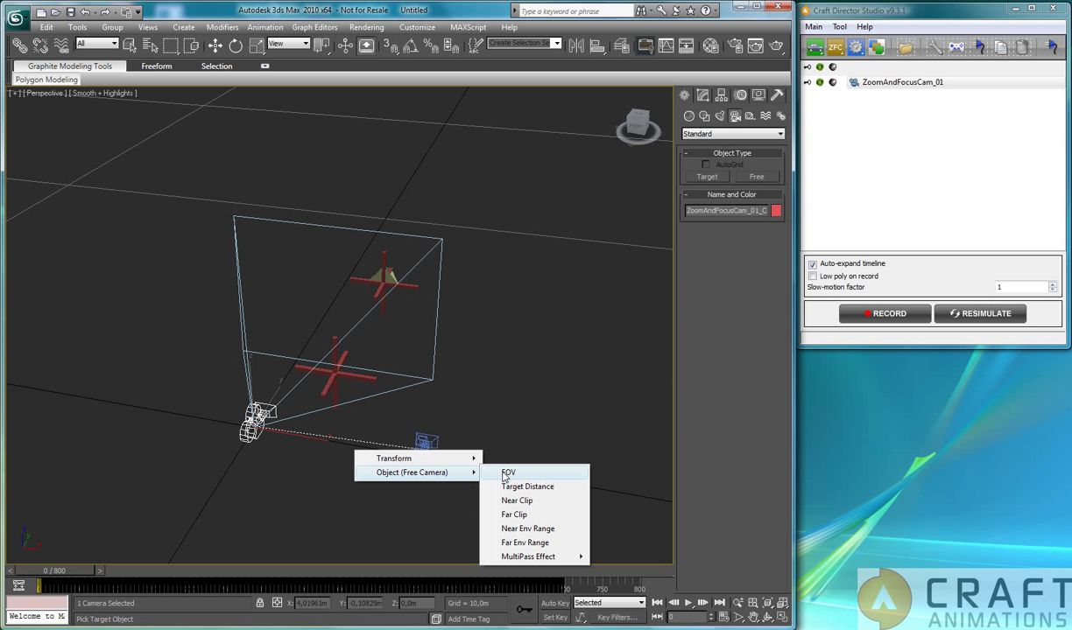
pyautogui.click(509, 473)
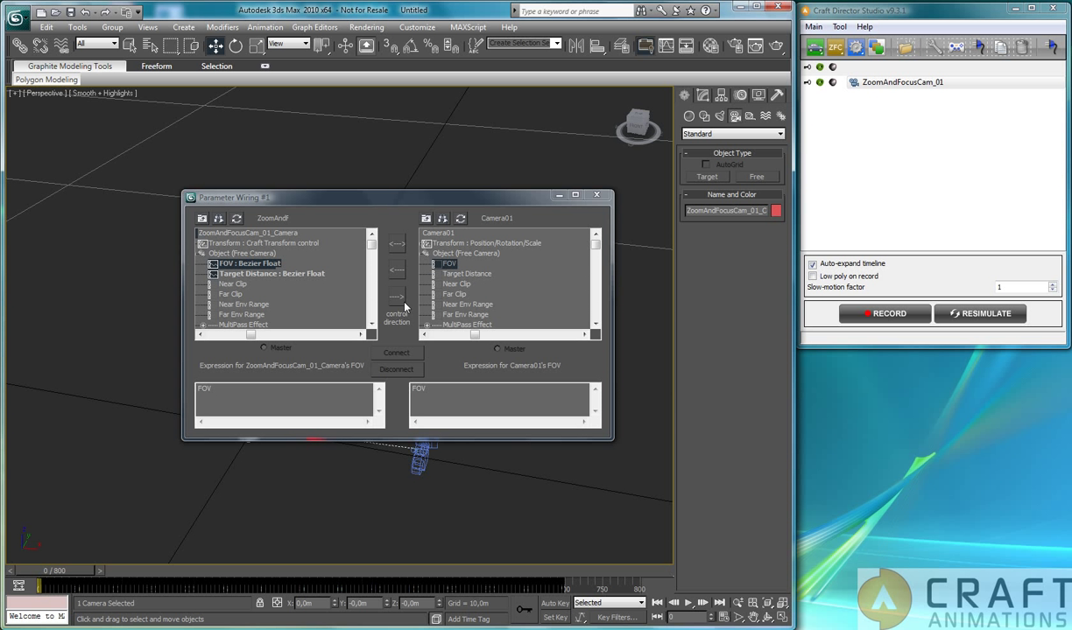
pyautogui.moveTo(517, 272)
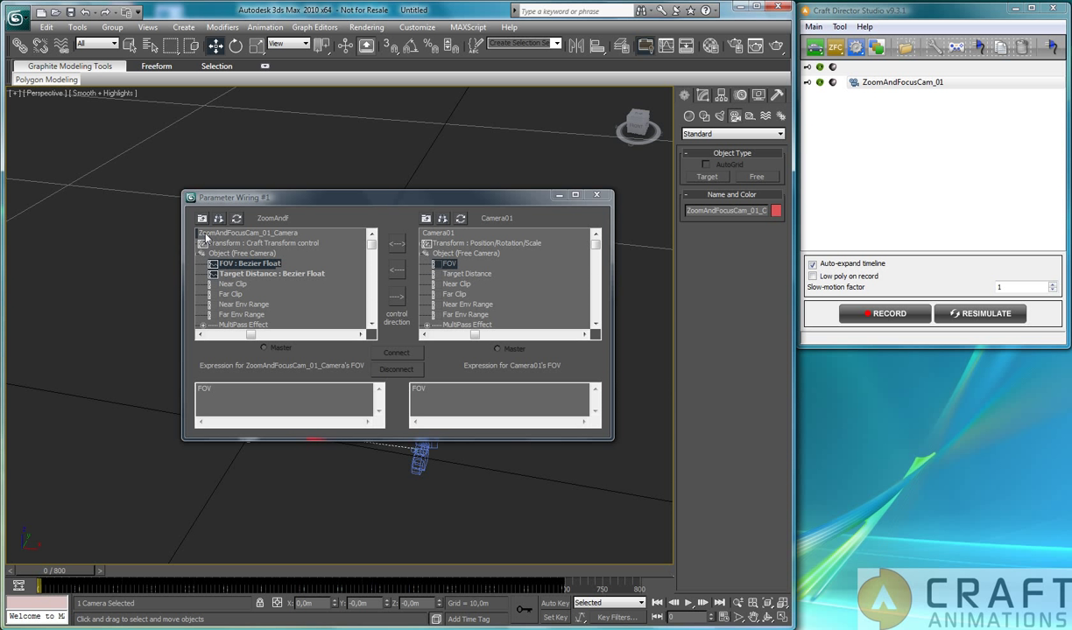
pyautogui.moveTo(464, 238)
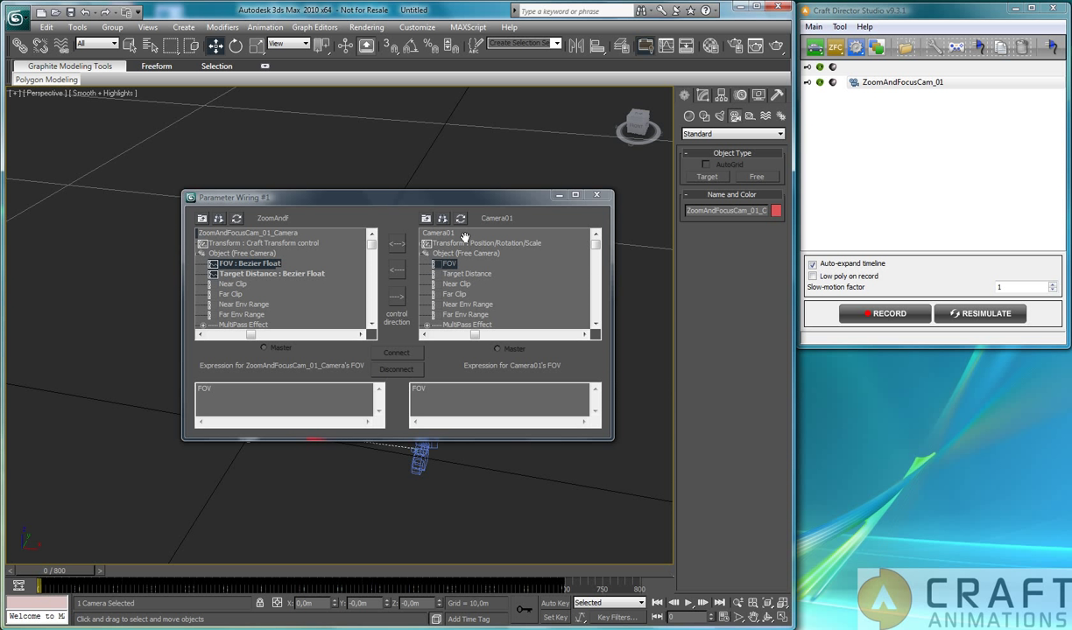
pyautogui.moveTo(396, 298)
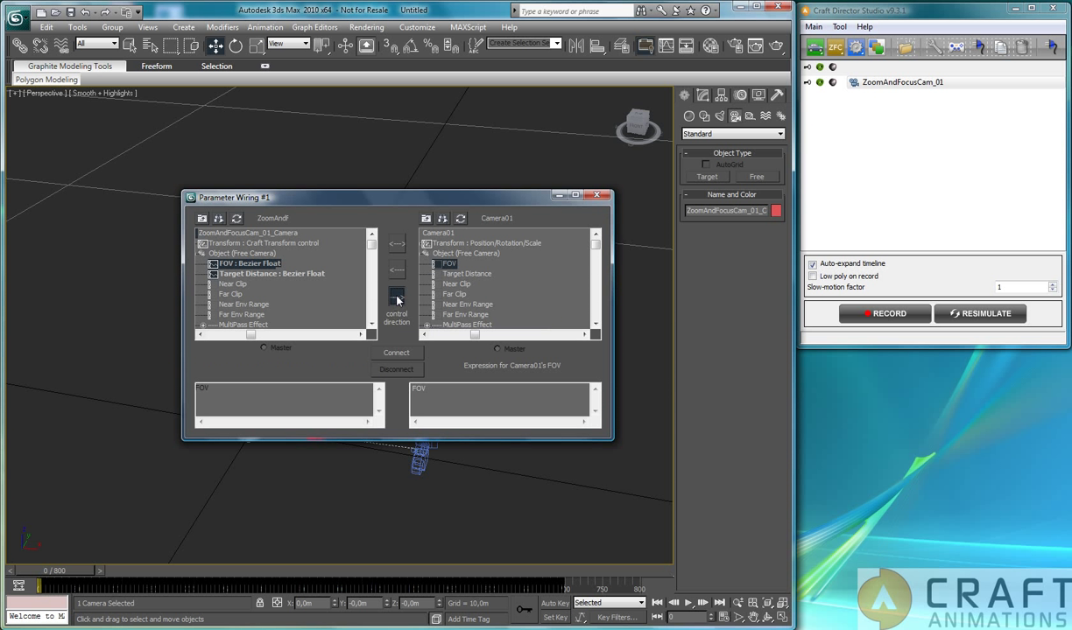
pyautogui.click(396, 353)
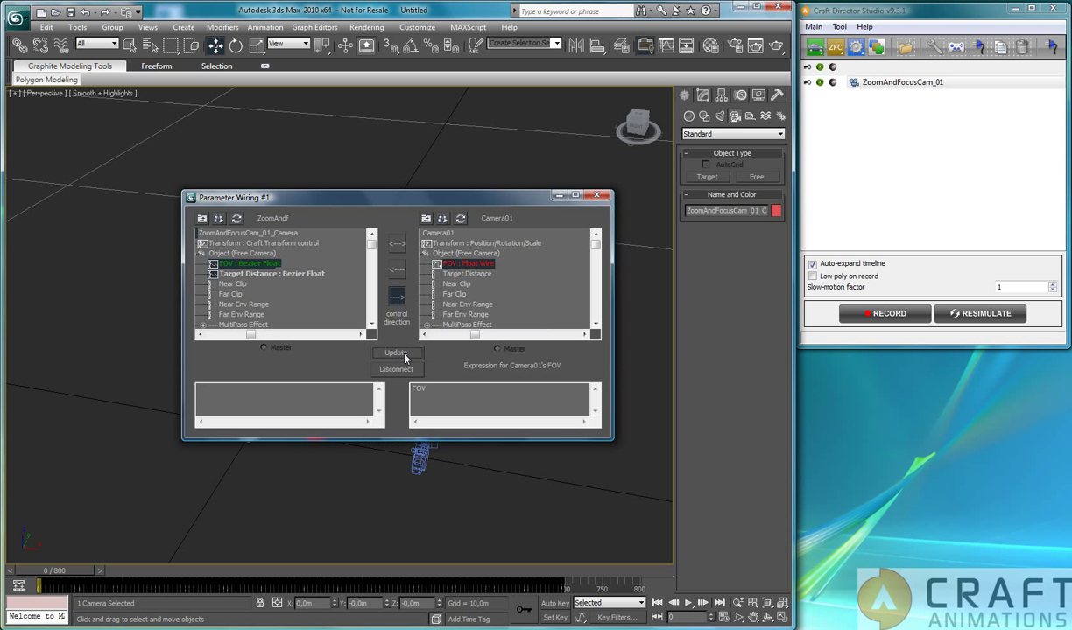
pyautogui.moveTo(508, 274)
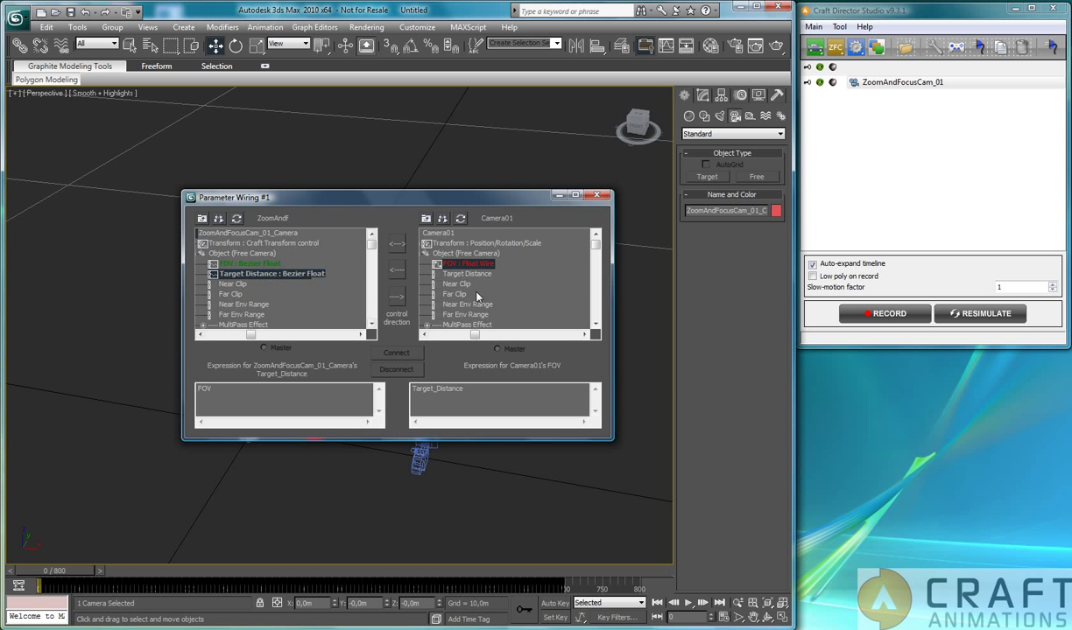
# Wire Target Distance to Camera01's Target Distance as well, then dismiss the wiring window.
pyautogui.click(467, 274)
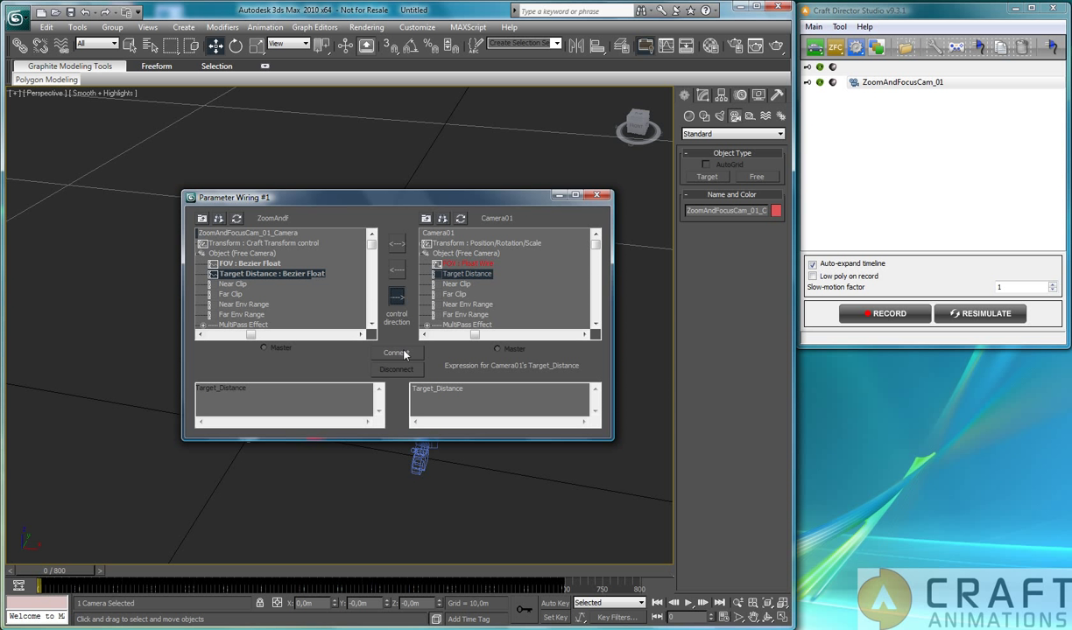
pyautogui.click(396, 353)
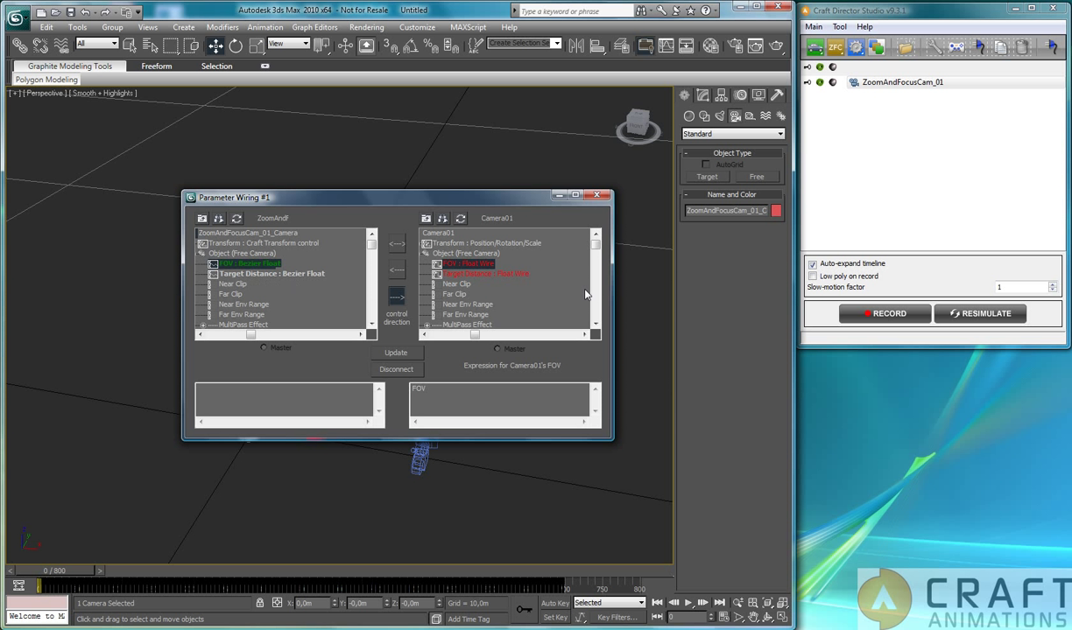
pyautogui.moveTo(623, 201)
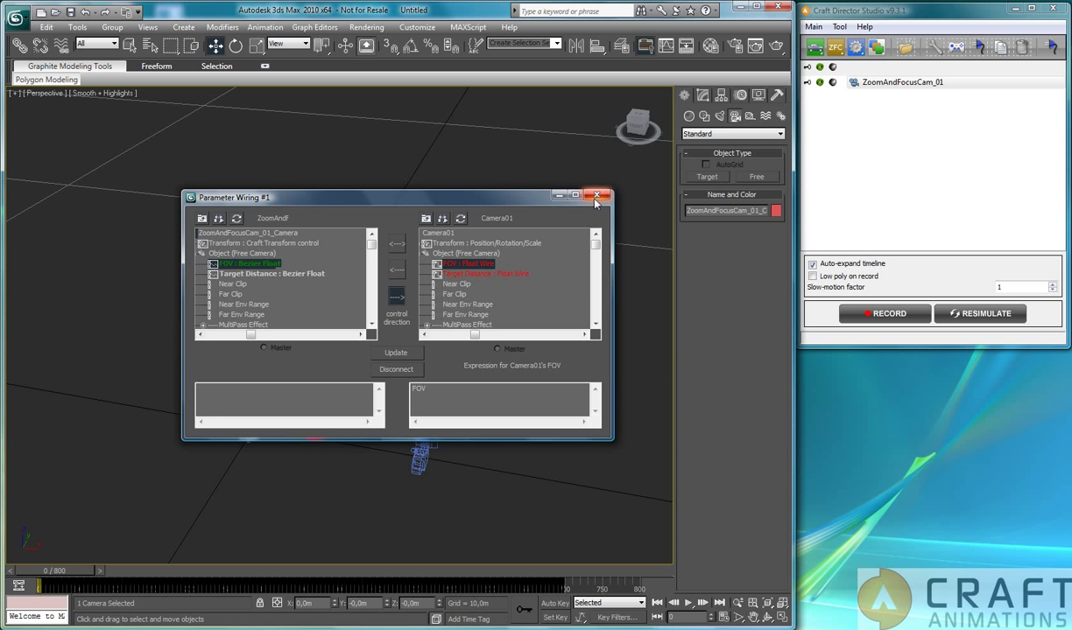
pyautogui.click(599, 195)
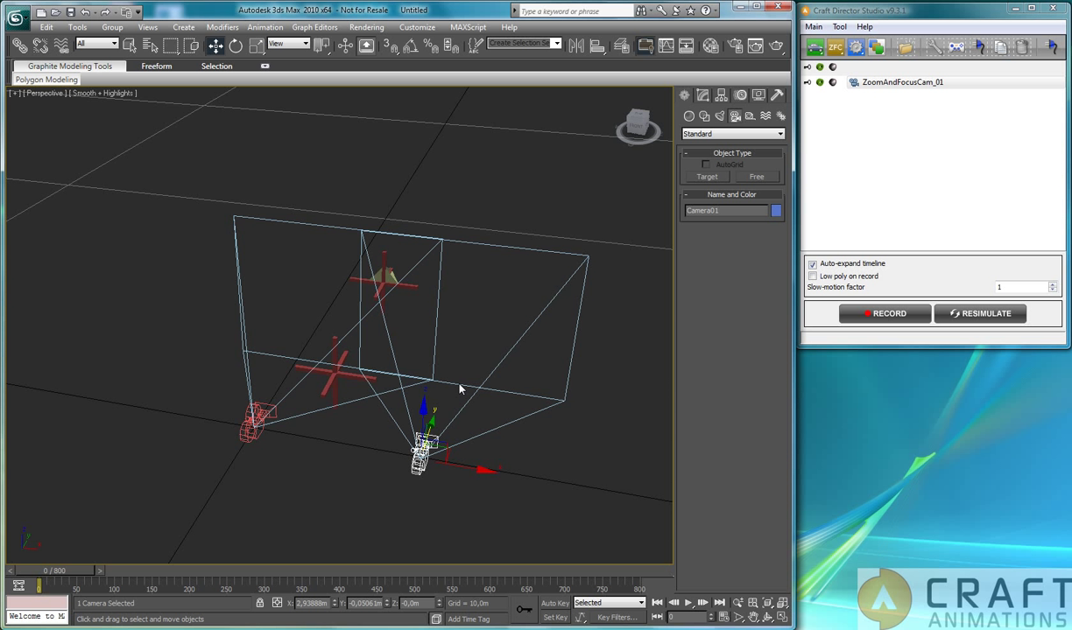
pyautogui.moveTo(469, 251)
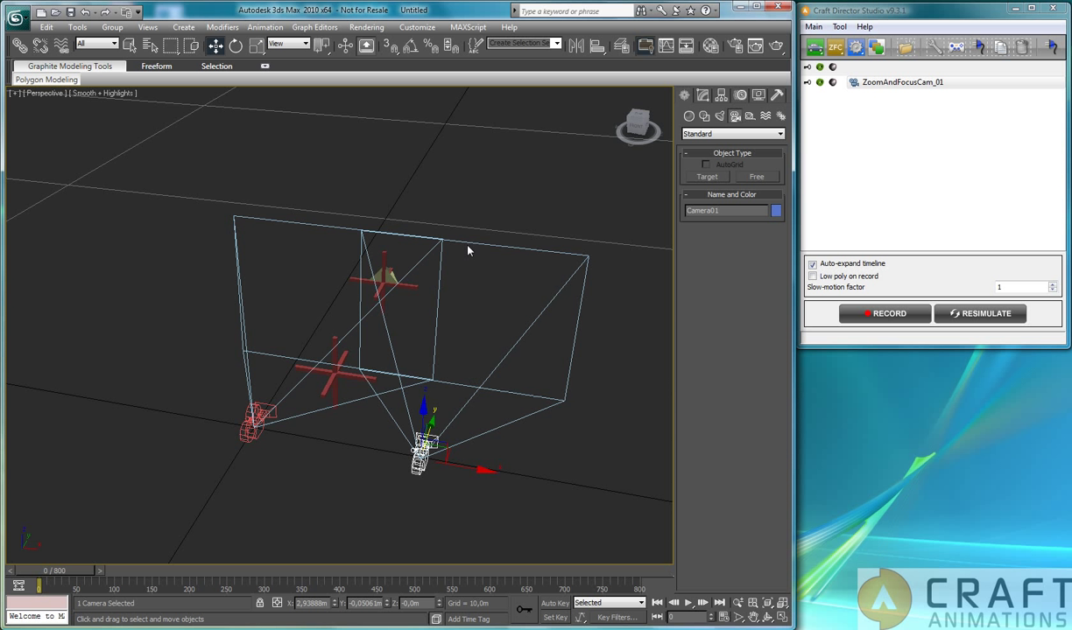
pyautogui.moveTo(442, 390)
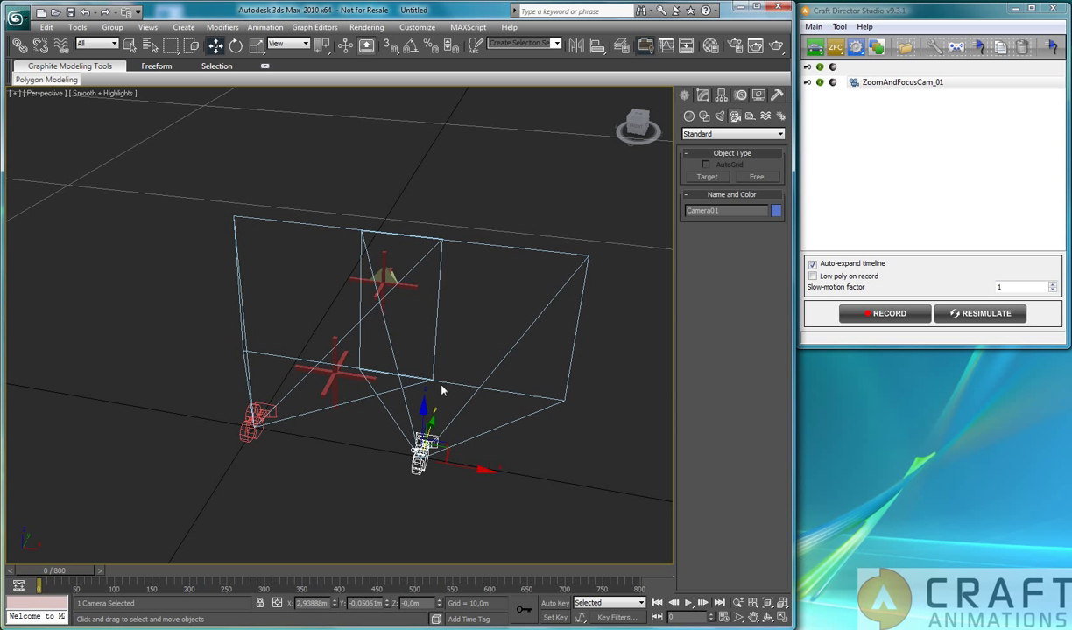
pyautogui.moveTo(867, 334)
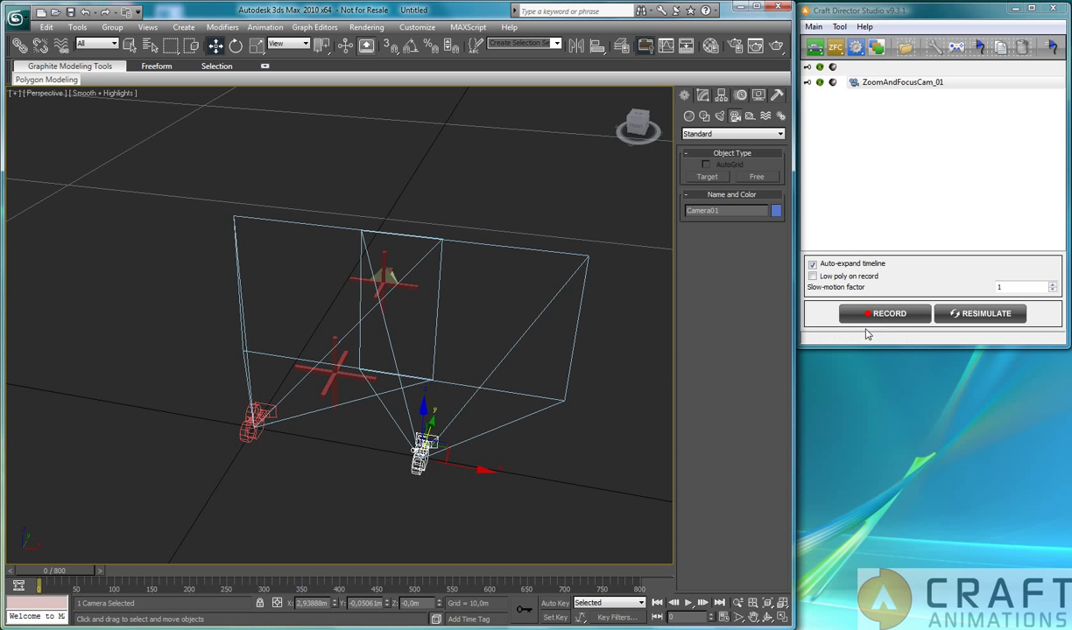
# Start a live Craft Director Studio recording of the ZoomAndFocusCam, widening its view.
pyautogui.click(884, 313)
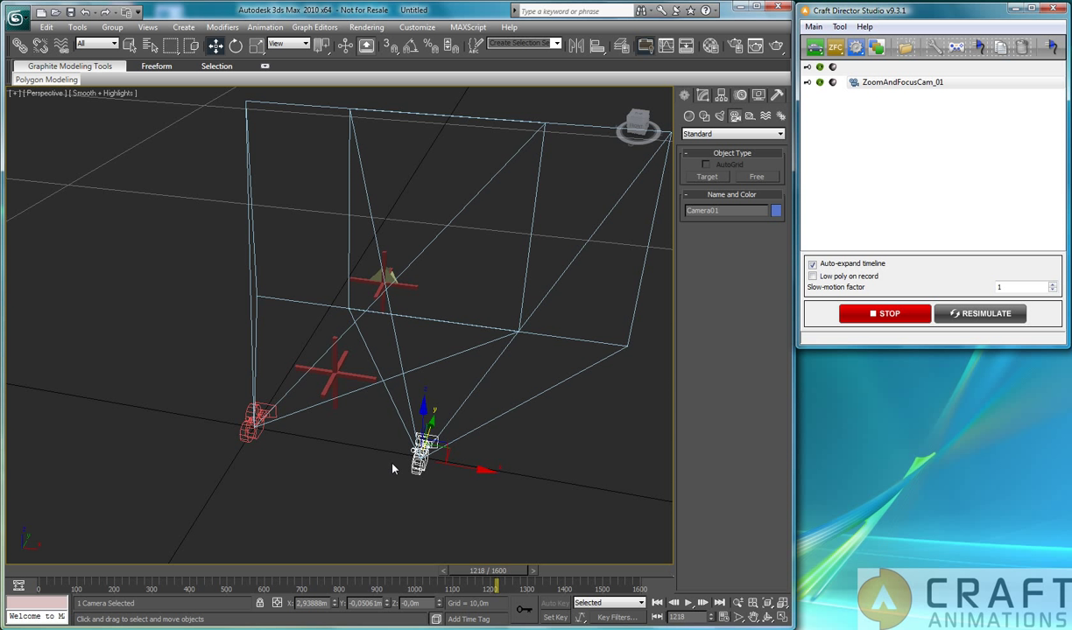
# Stop the take and align Camera01 to the ZoomAndFocusCam camera, matching position and Z-axis orientation.
pyautogui.click(884, 314)
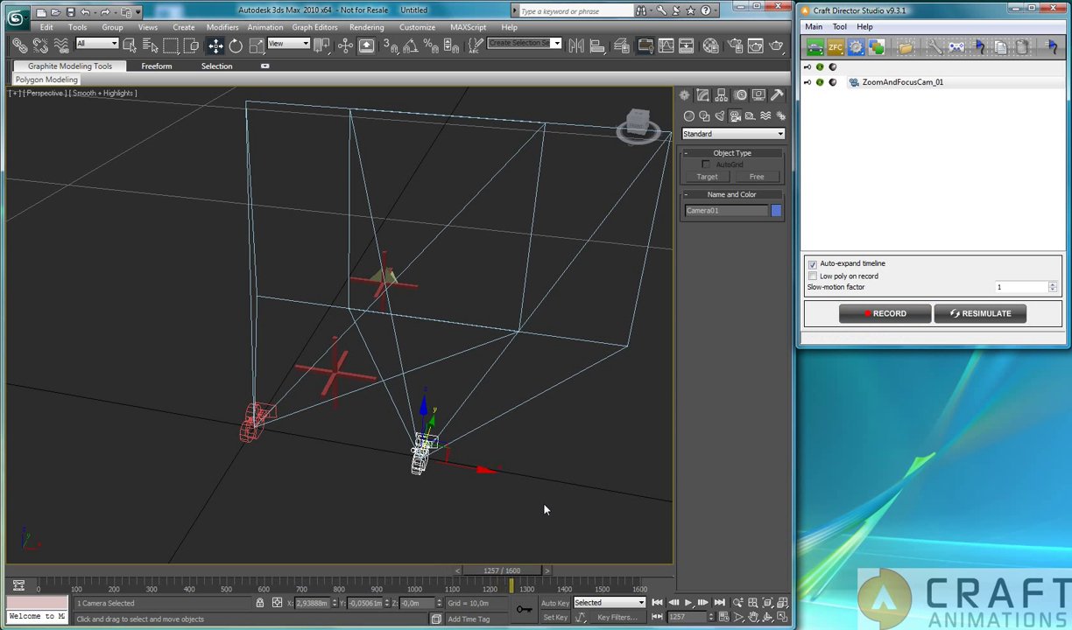
pyautogui.moveTo(266, 480)
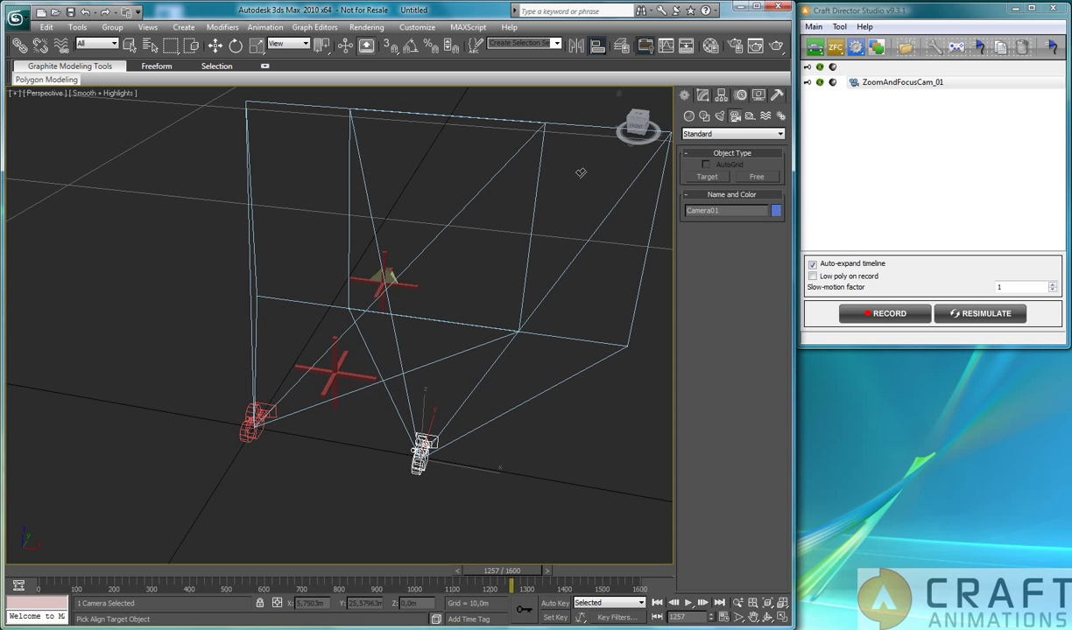
pyautogui.click(254, 425)
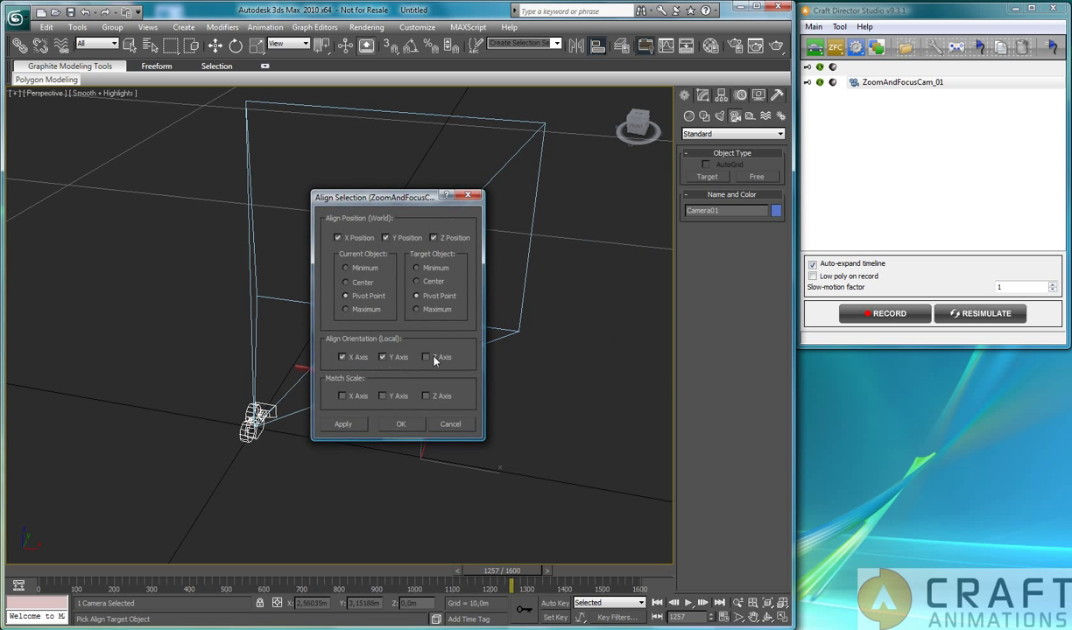
pyautogui.click(427, 357)
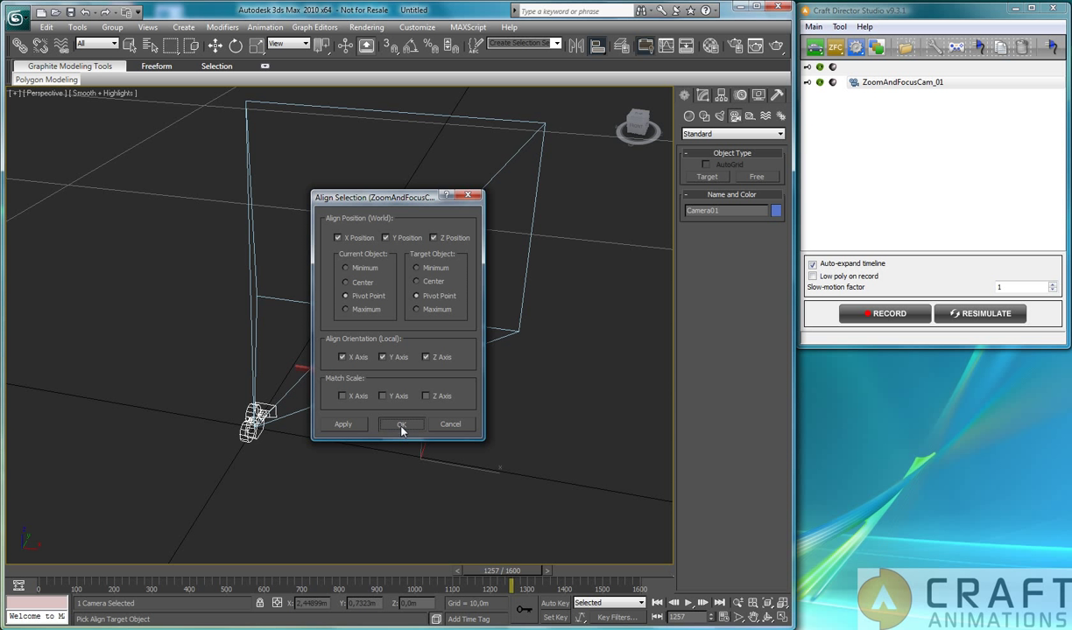
pyautogui.click(401, 424)
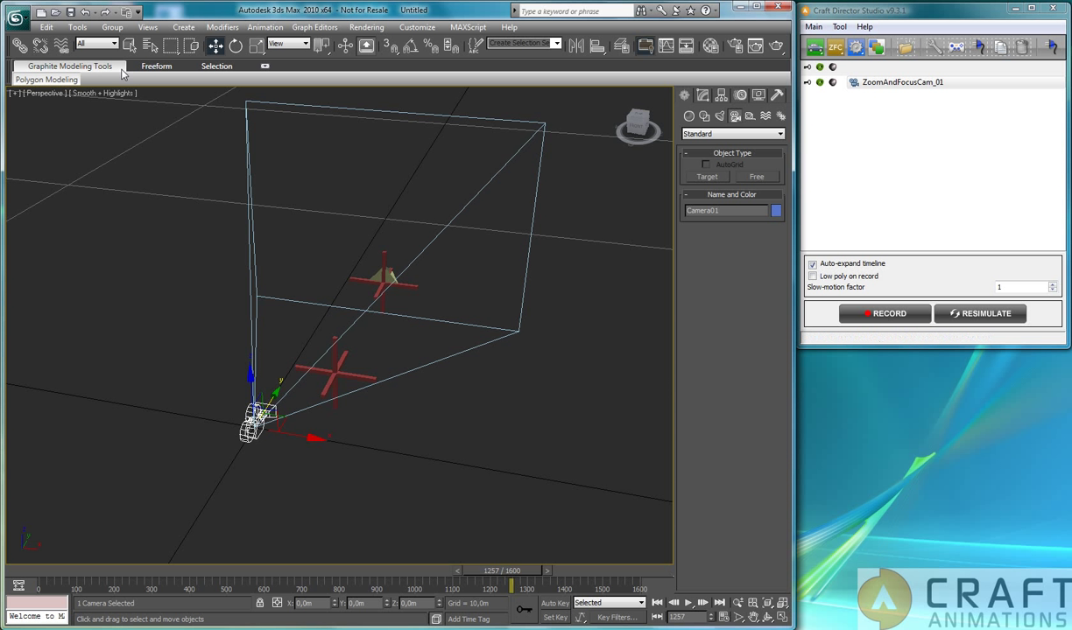
pyautogui.moveTo(149, 45)
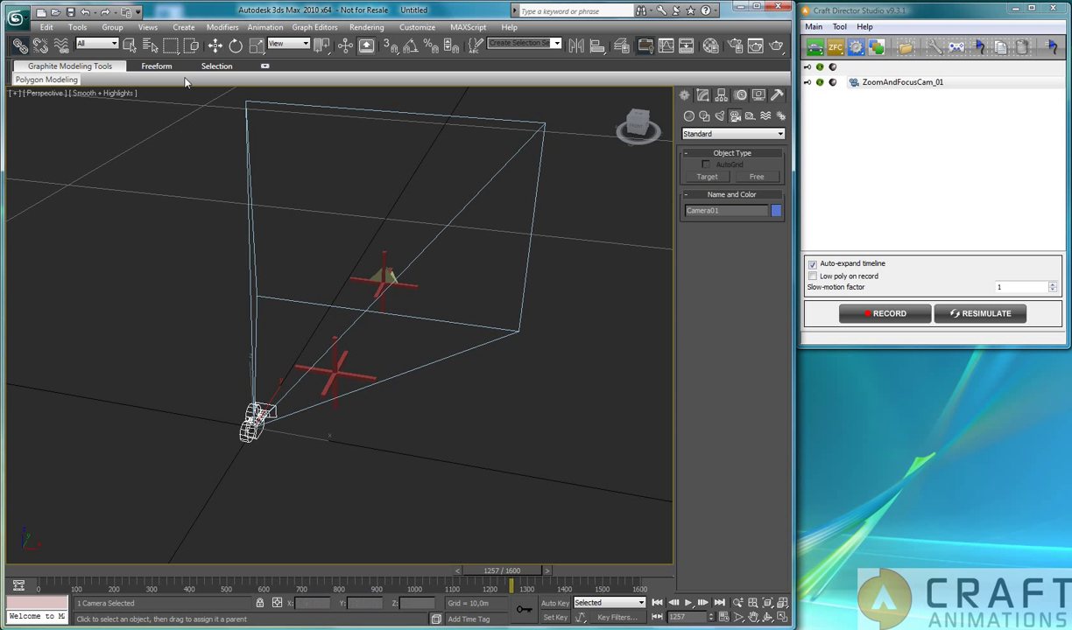
pyautogui.moveTo(437, 310)
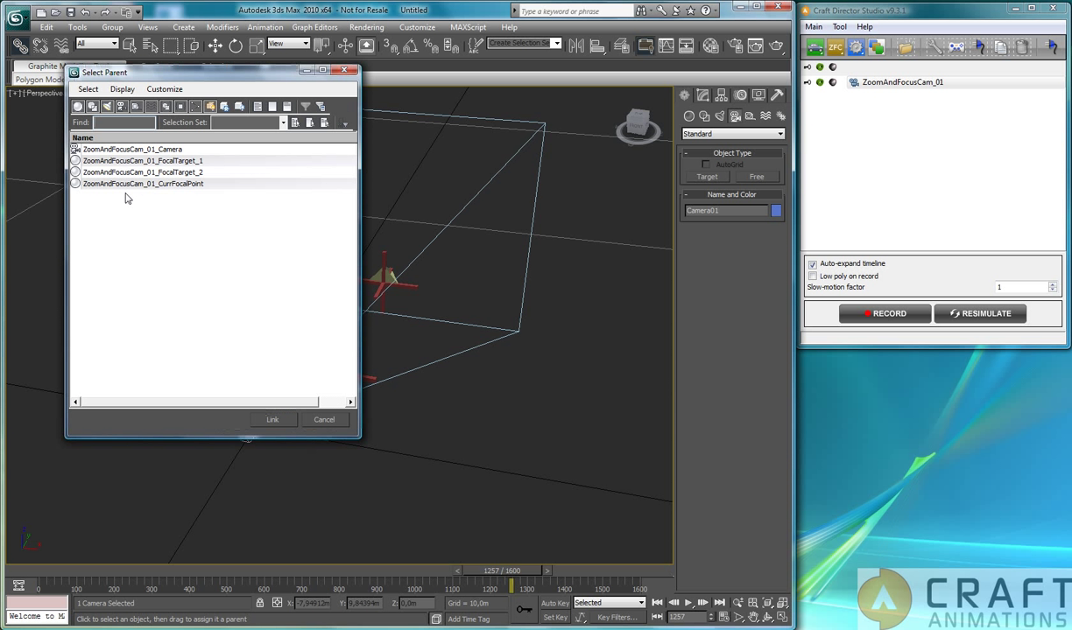
# Link Camera01 under ZoomAndFocusCam_01_Camera and bring up the Craft camera gallery.
pyautogui.click(131, 149)
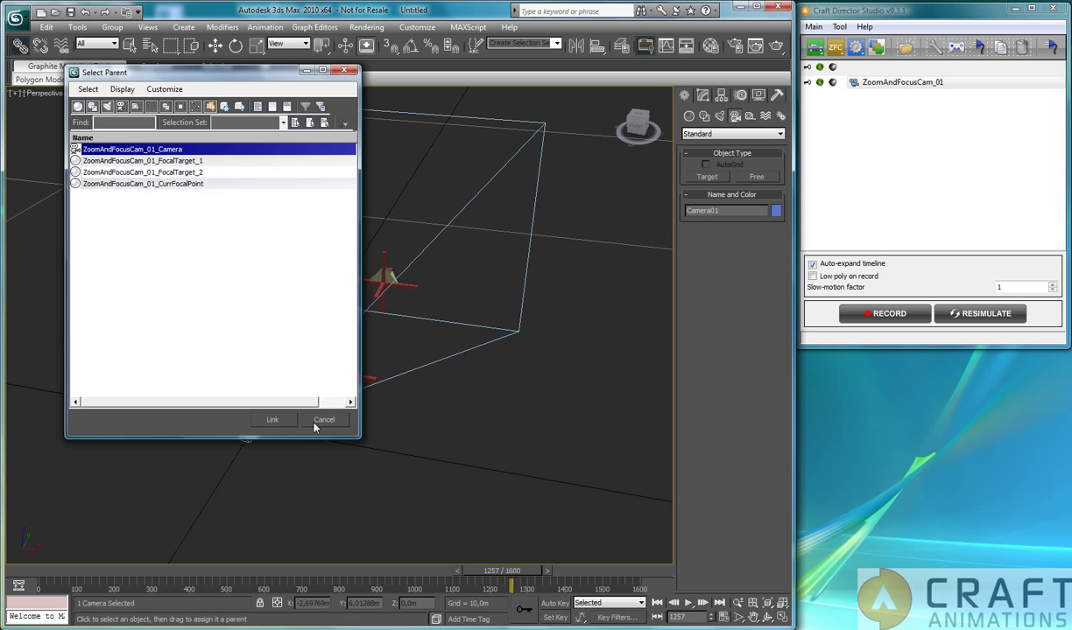
pyautogui.click(324, 419)
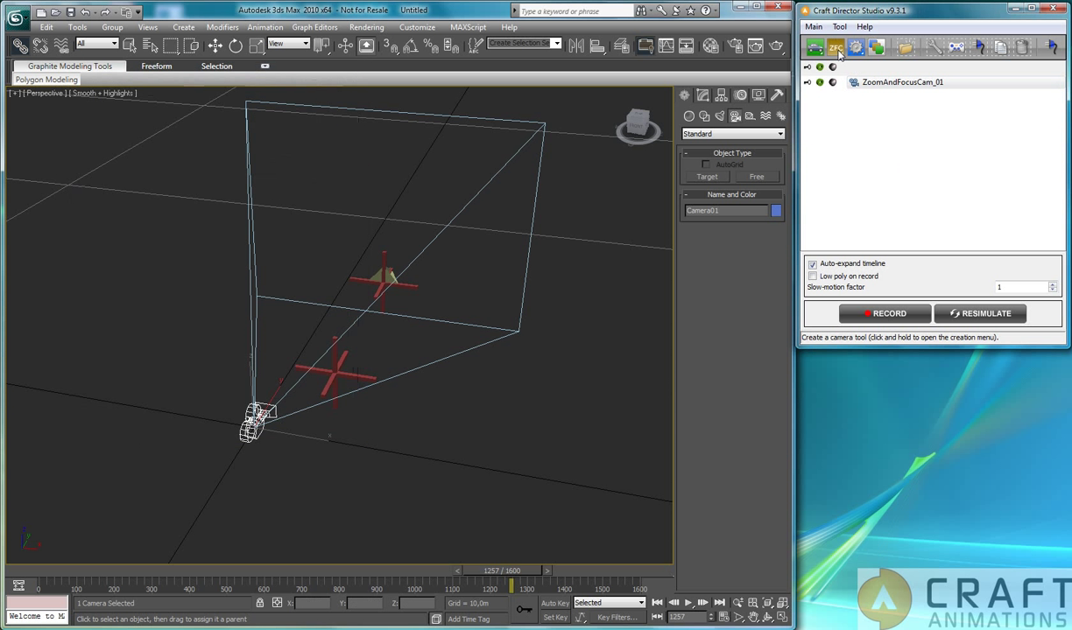
pyautogui.click(813, 47)
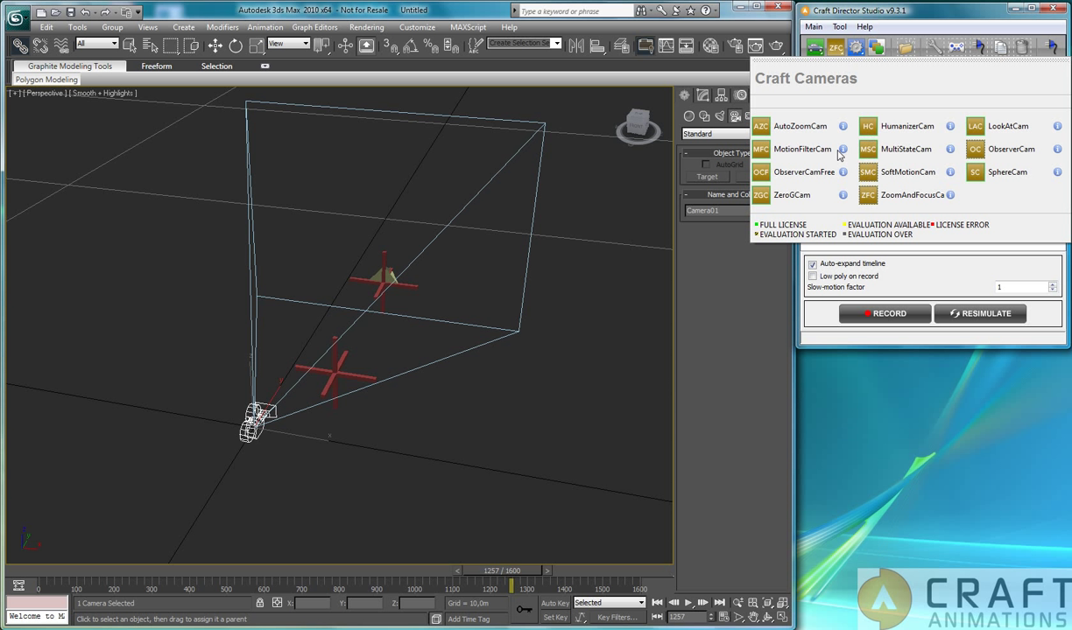
pyautogui.moveTo(829, 178)
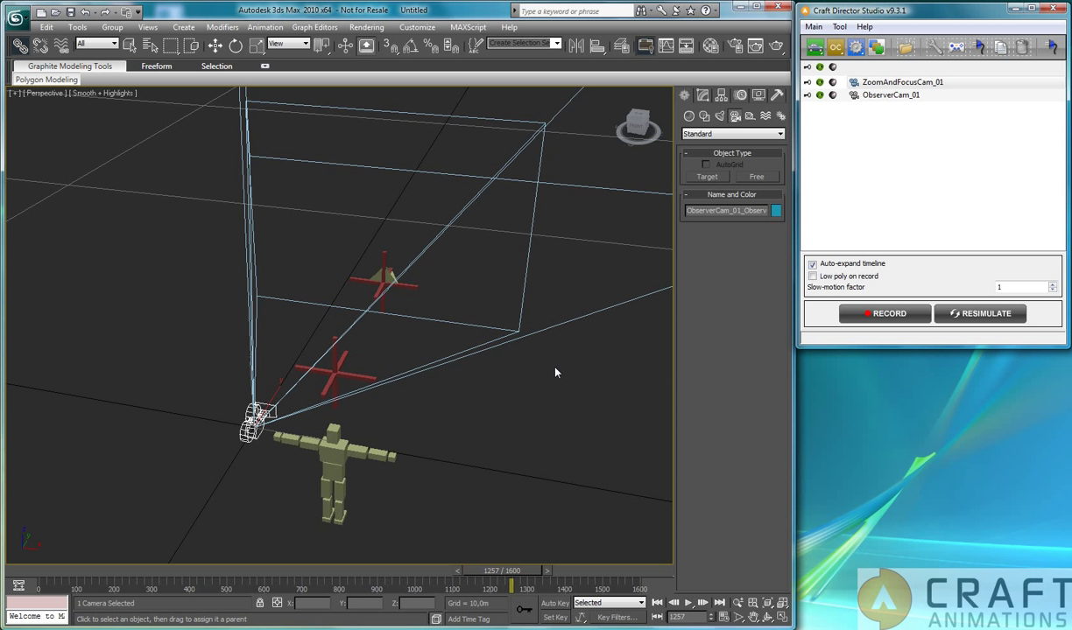
pyautogui.moveTo(134, 196)
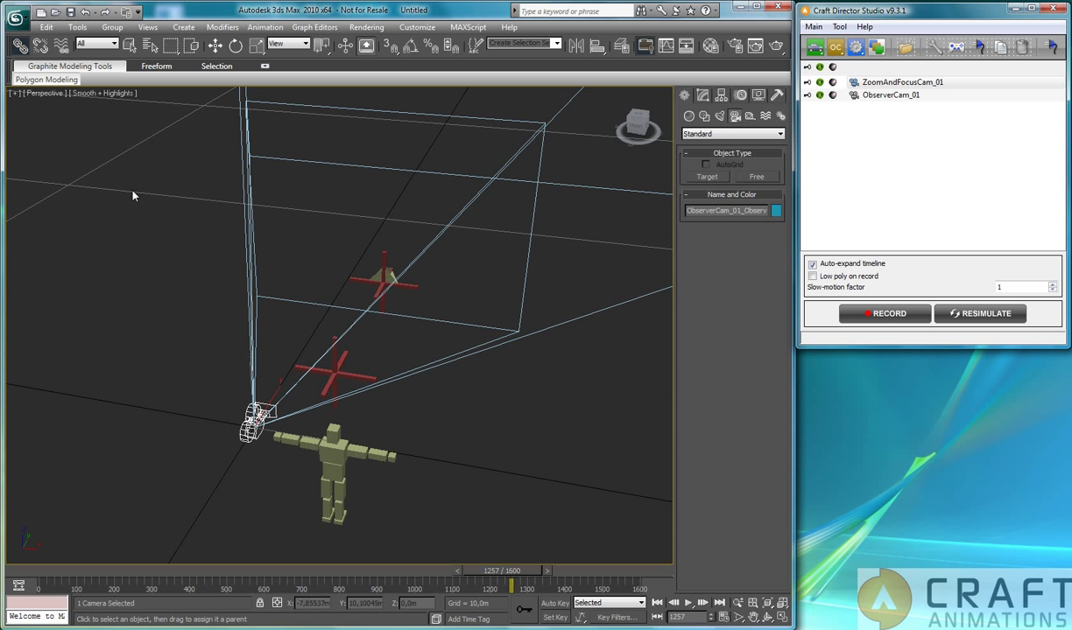
pyautogui.moveTo(151, 45)
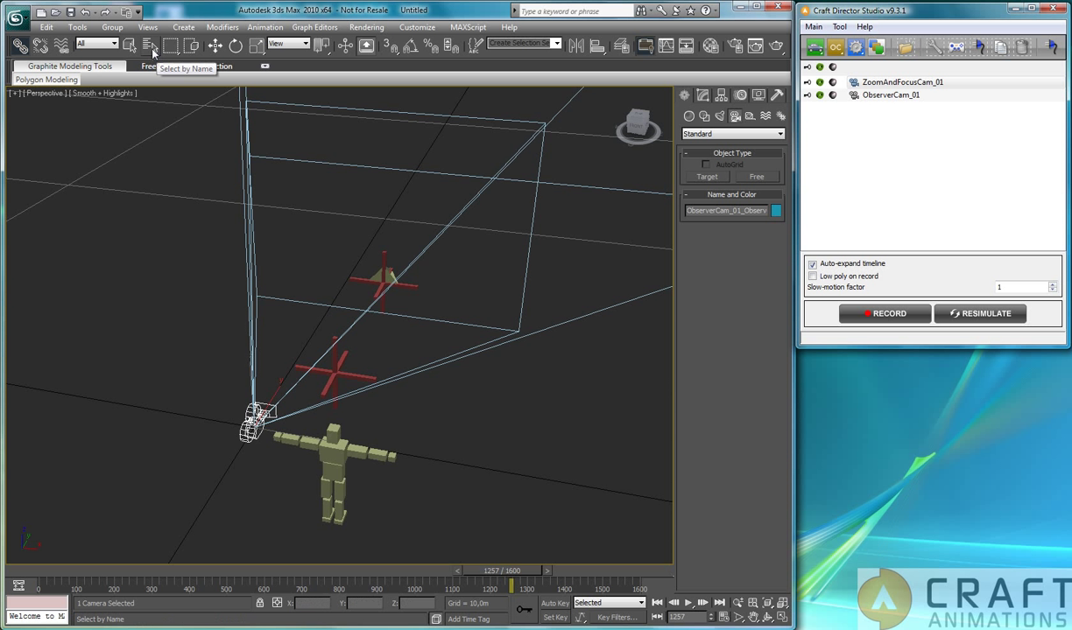
# After adding ObserverCam_01, select ZoomAndFocusCam_01_Camera by name for linking.
pyautogui.click(129, 45)
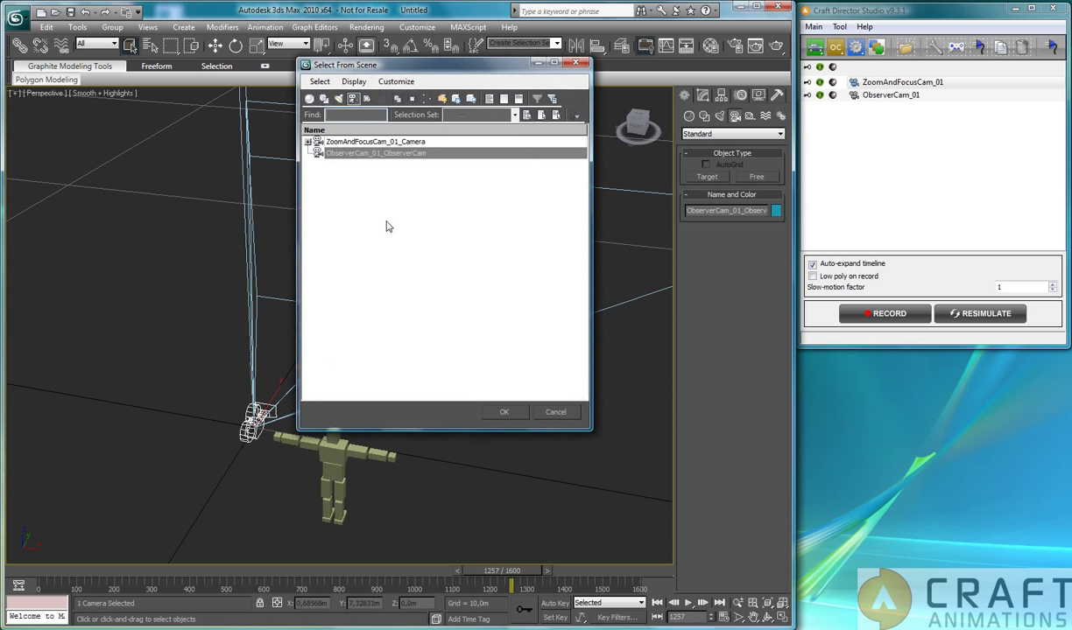
pyautogui.click(374, 141)
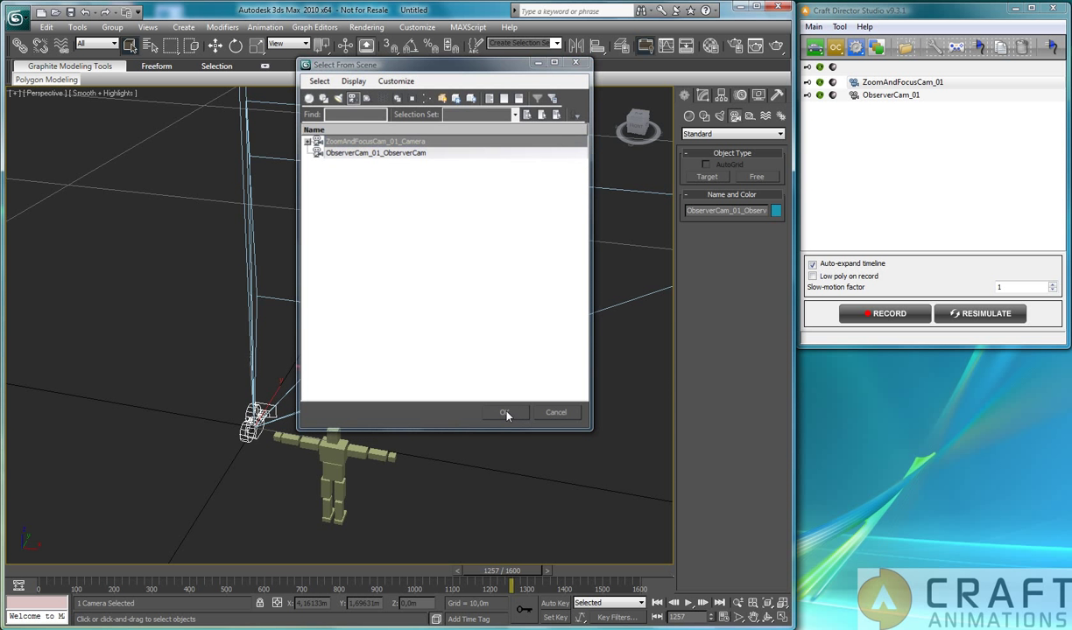
pyautogui.click(504, 412)
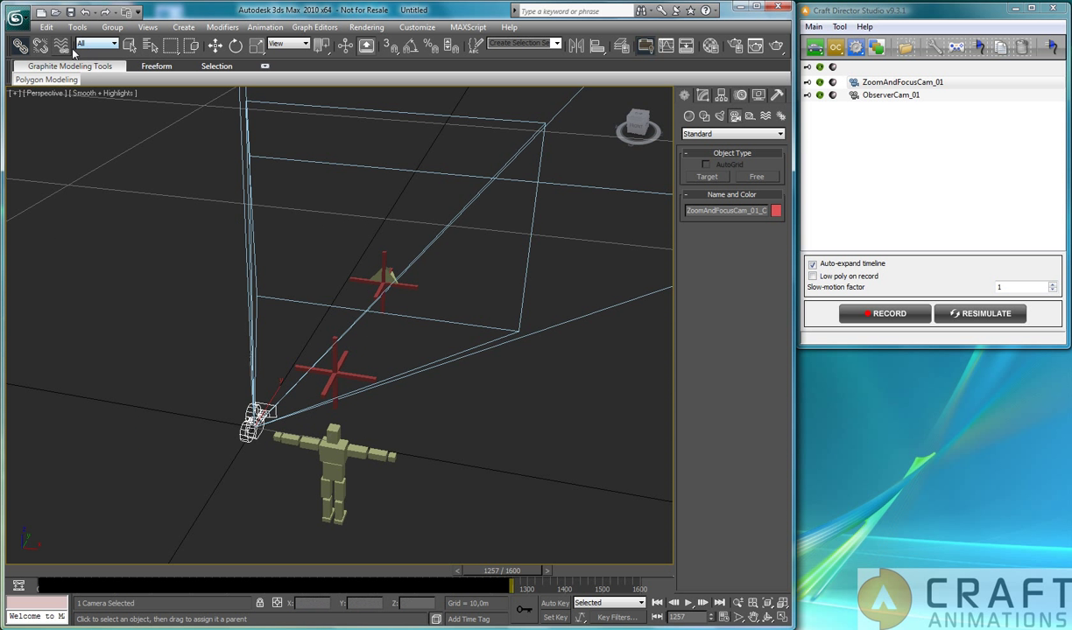
# Verify the zoom camera's hierarchy in Select From Scene and select ObserverCam_01_ObserverCam.
pyautogui.click(128, 46)
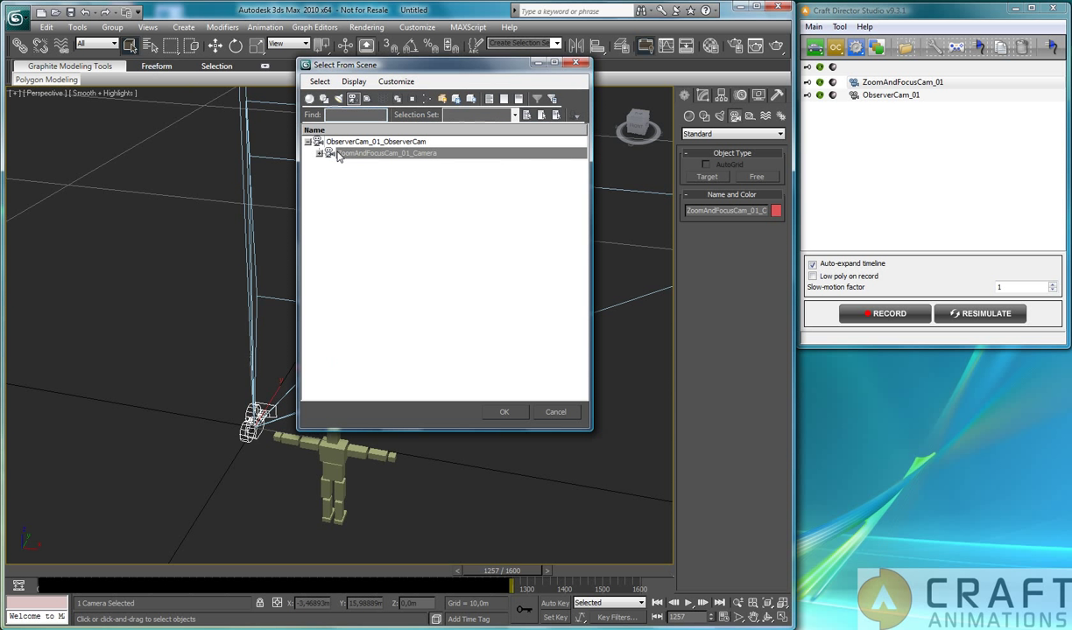
pyautogui.click(328, 153)
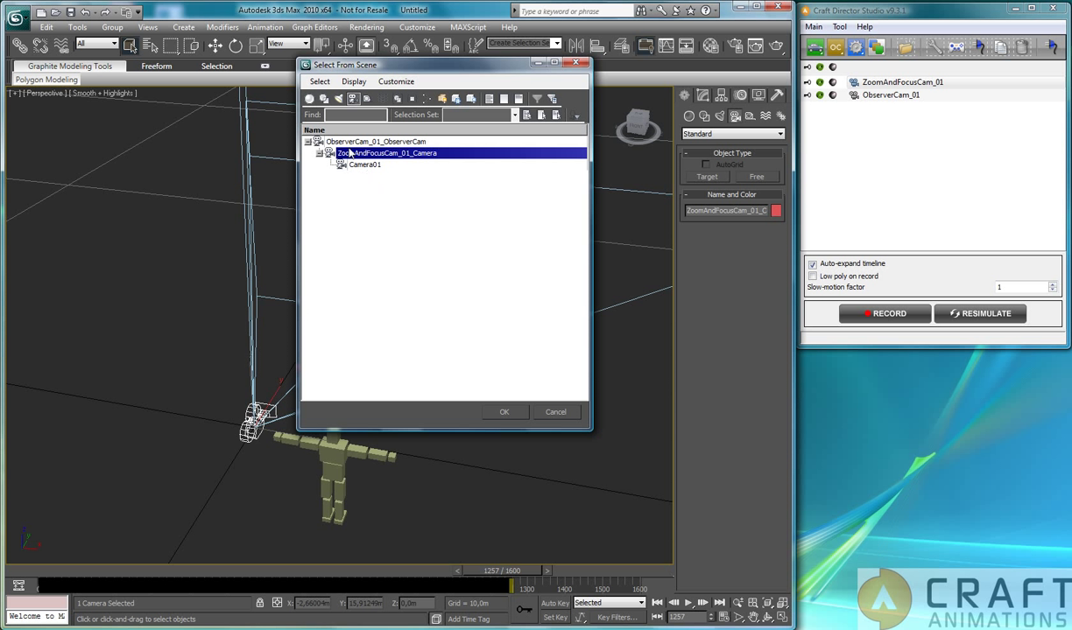
pyautogui.click(376, 141)
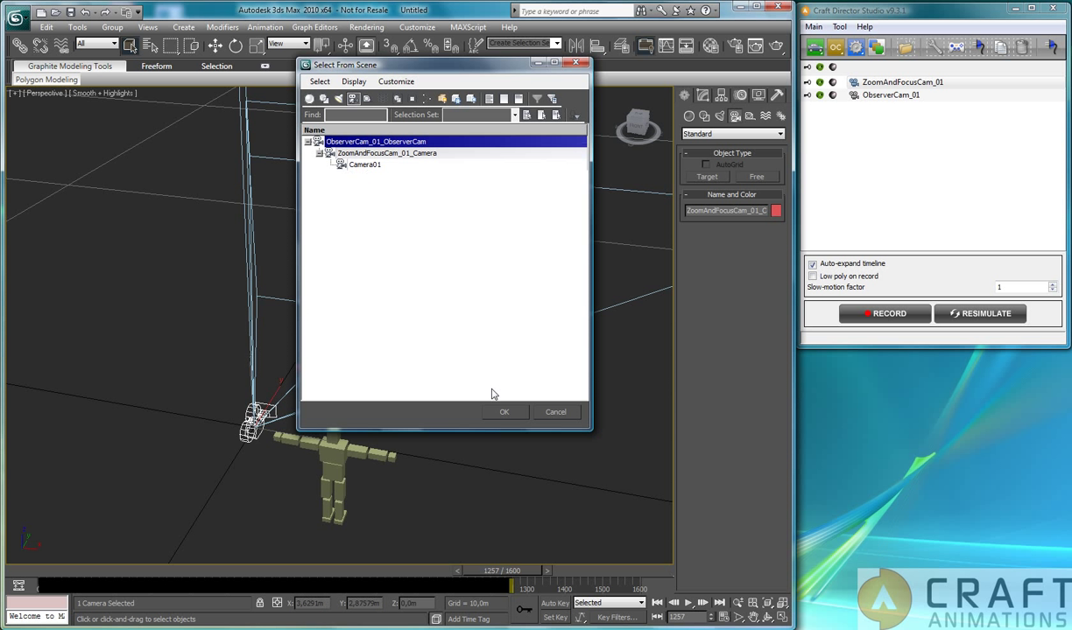
pyautogui.click(505, 411)
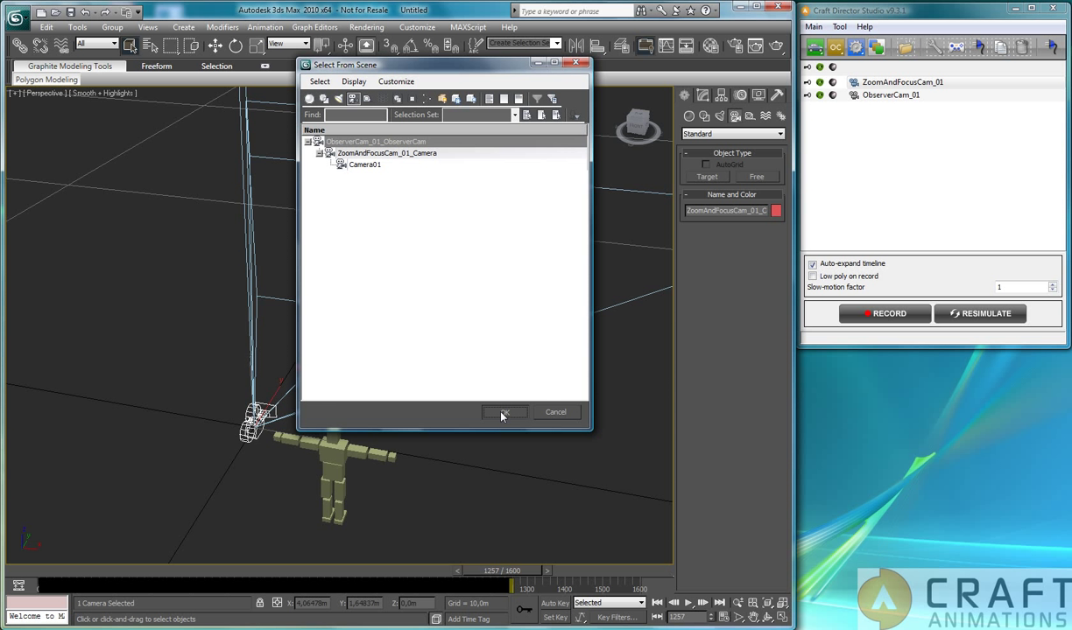
pyautogui.click(505, 413)
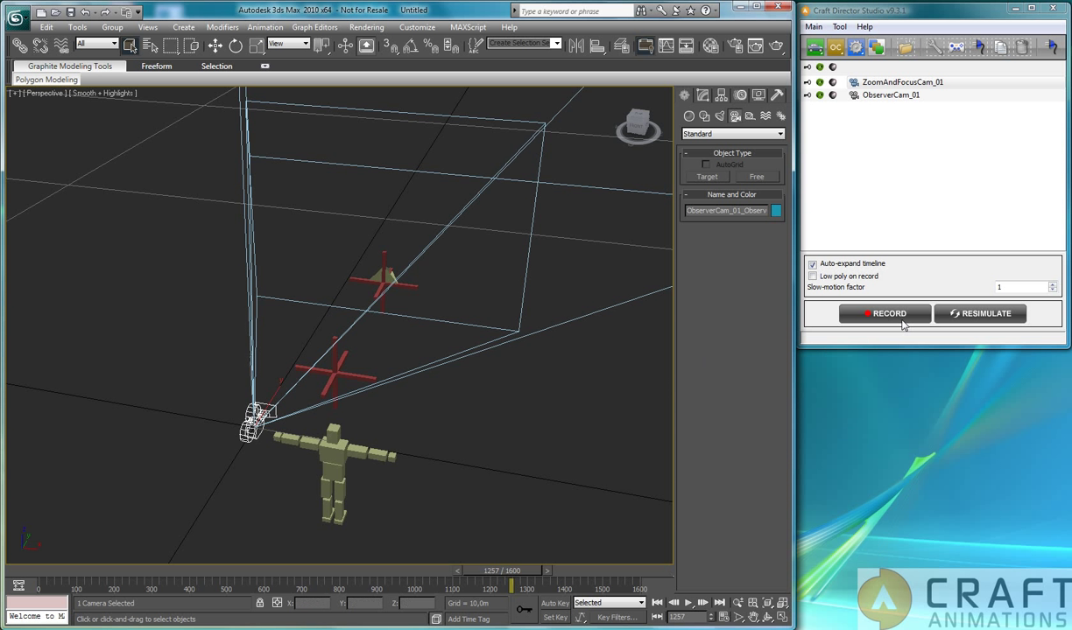
# Record a short ObserverCam_01 take with the nested ZoomAndFocusCam, stopping at frame 1387.
pyautogui.click(902, 81)
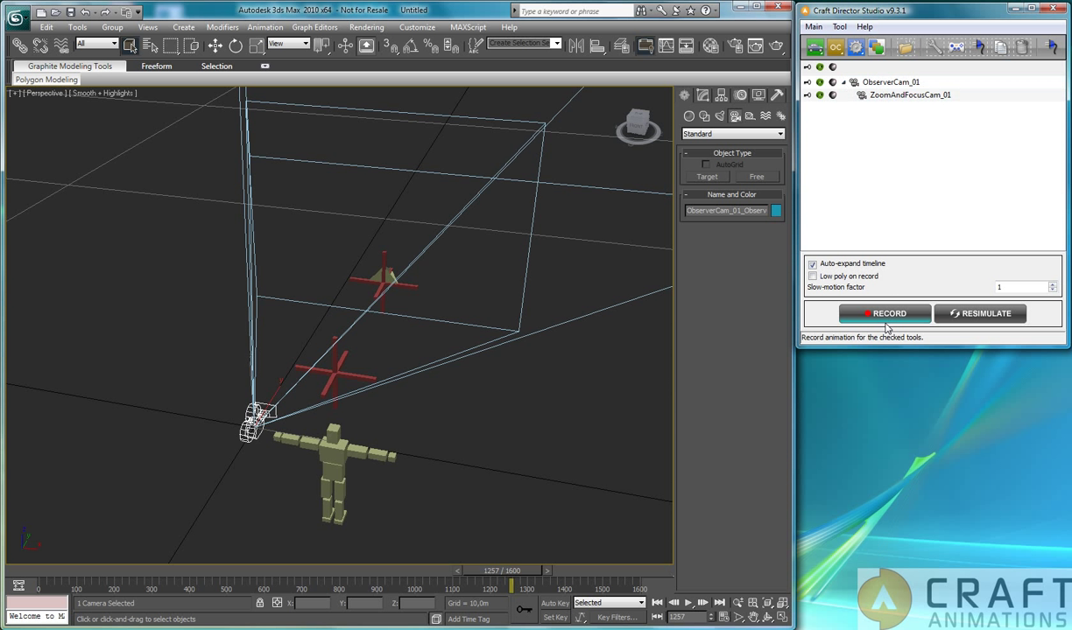
pyautogui.click(884, 313)
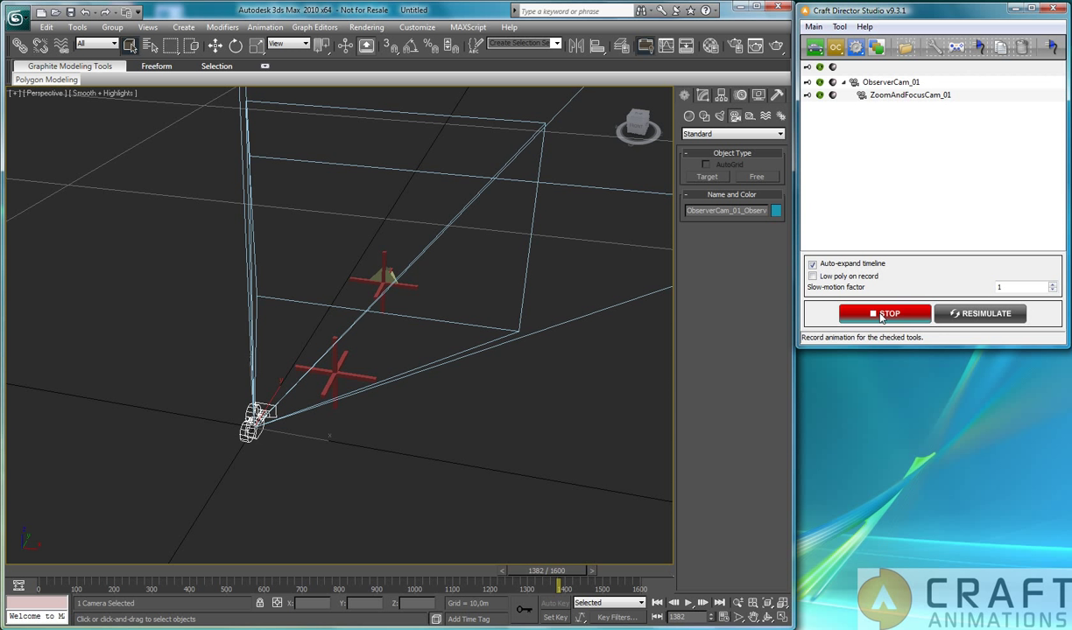
pyautogui.click(884, 313)
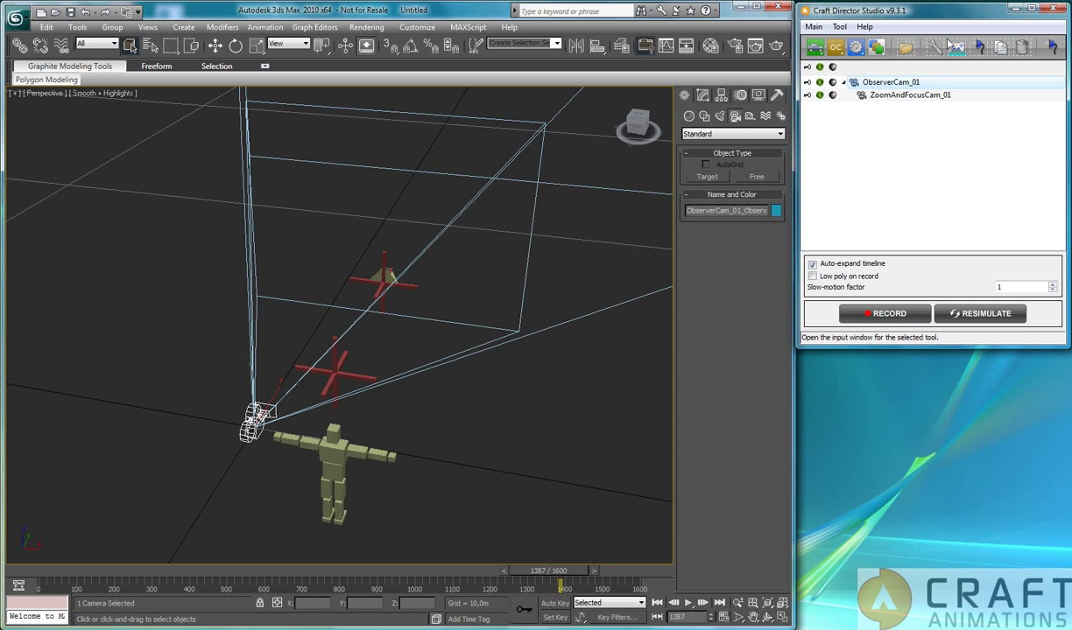
# Review ObserverCam_01's Inputs window and close it.
pyautogui.click(956, 48)
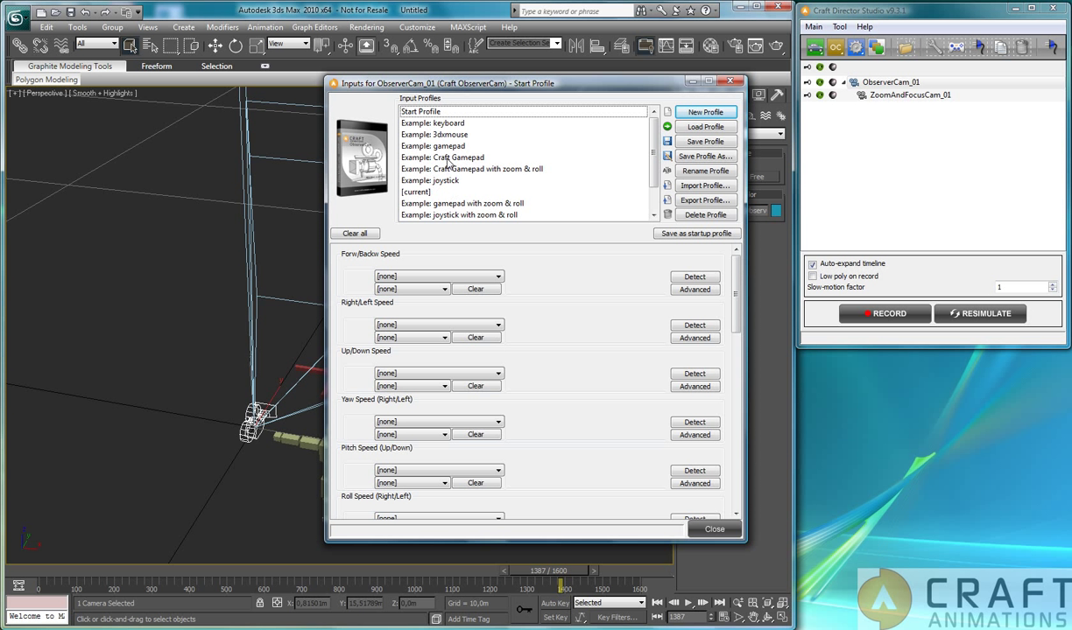
pyautogui.click(433, 145)
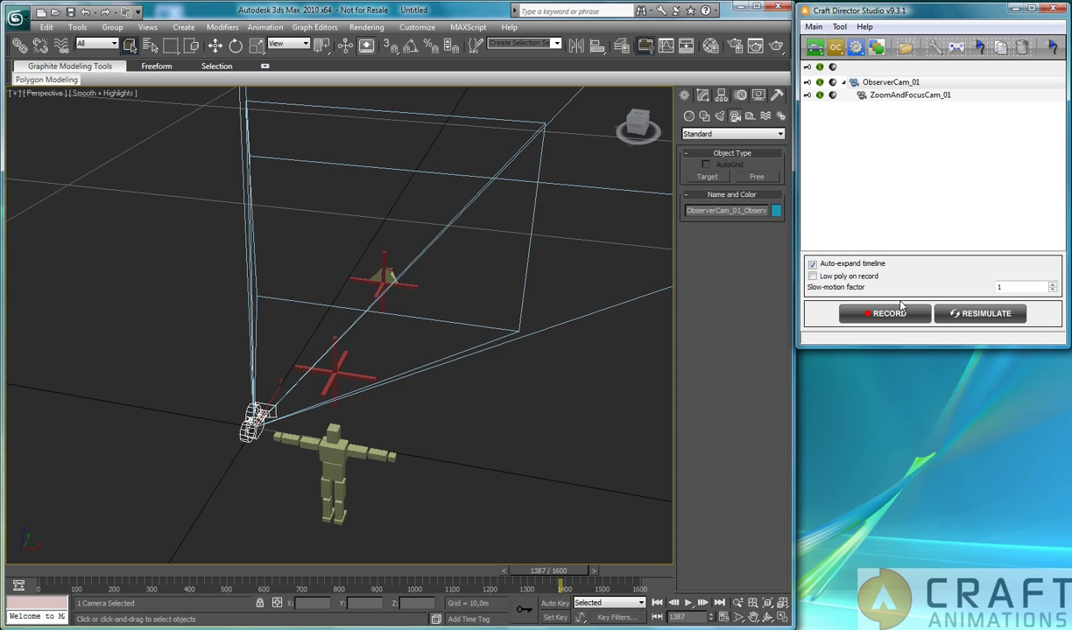
# Record a longer take to 3200 frames and view Camera01's Depth of Field and Target Distance settings.
pyautogui.click(884, 313)
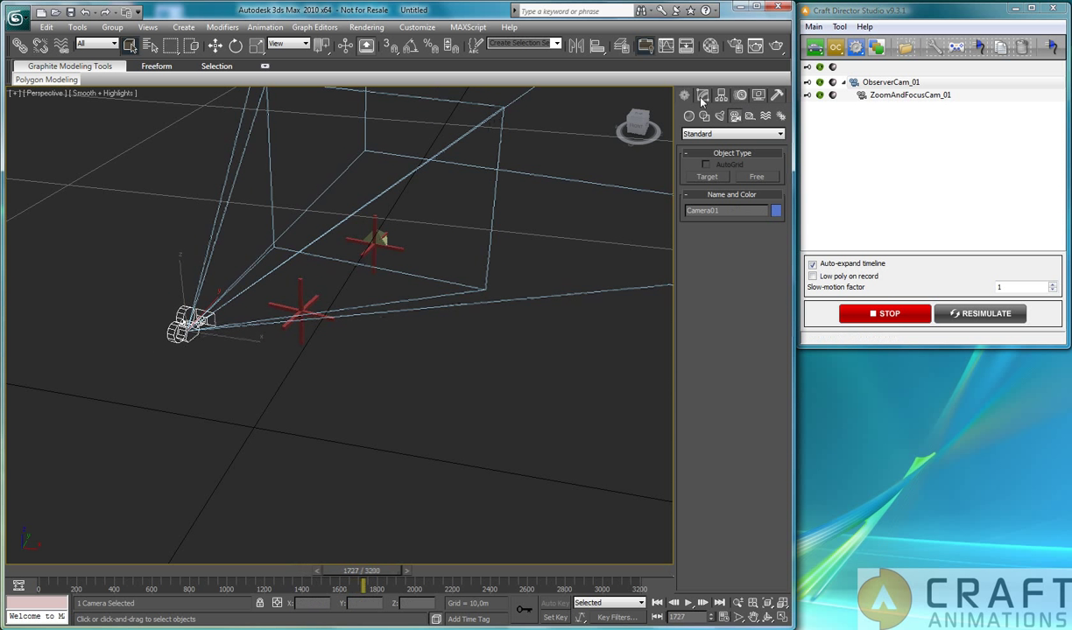
pyautogui.click(701, 96)
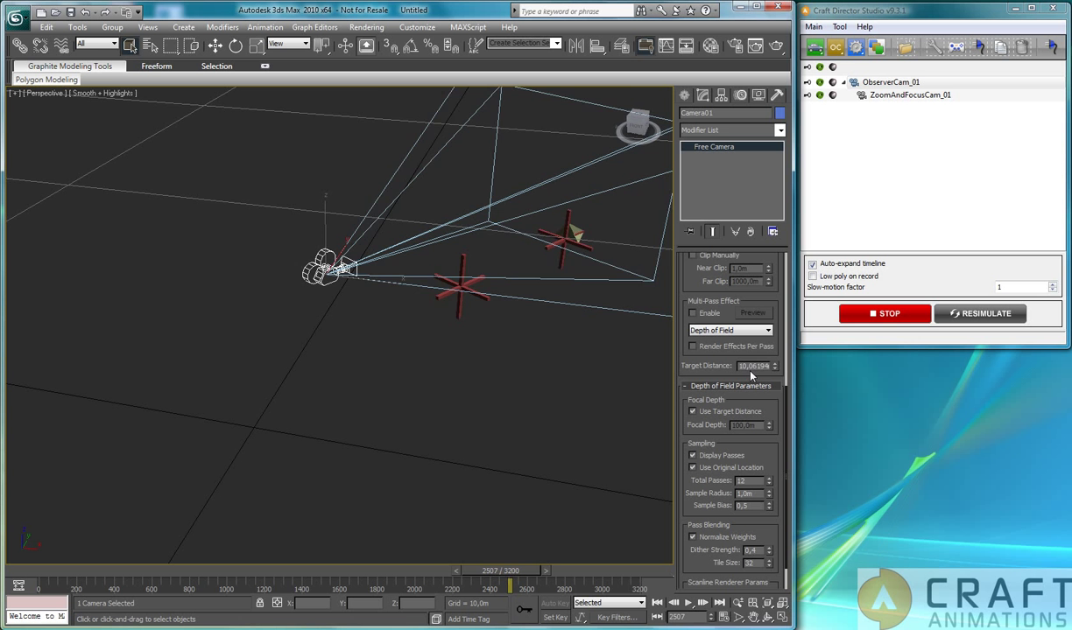
pyautogui.click(884, 314)
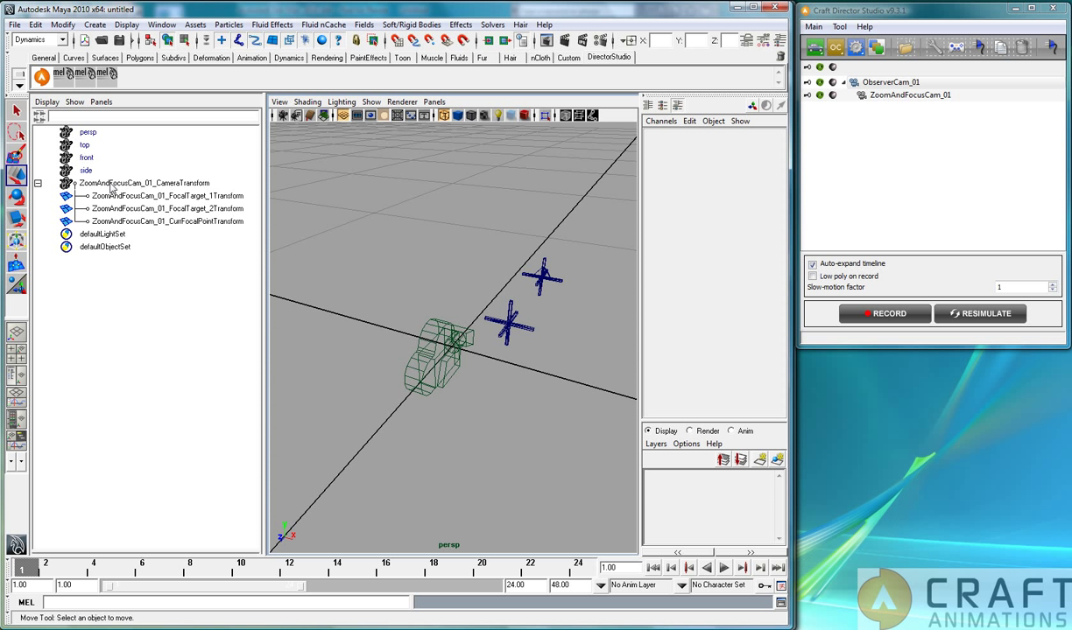
pyautogui.moveTo(480, 391)
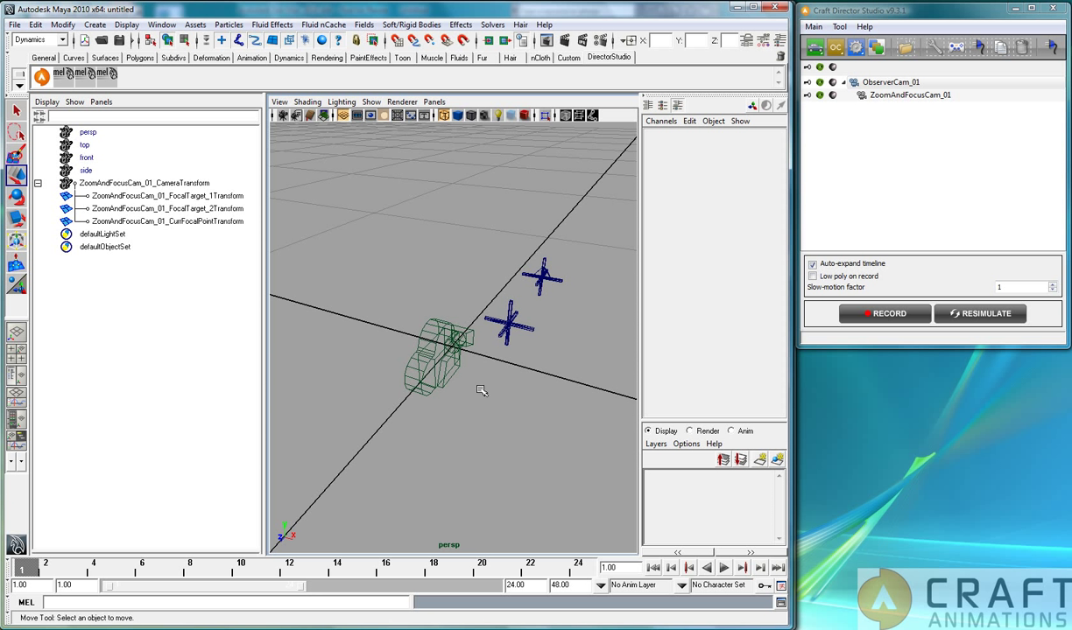
# Select ZoomAndFocusCam_01 in the viewport to show its focal length 35 and F-stop 5.6.
pyautogui.click(144, 183)
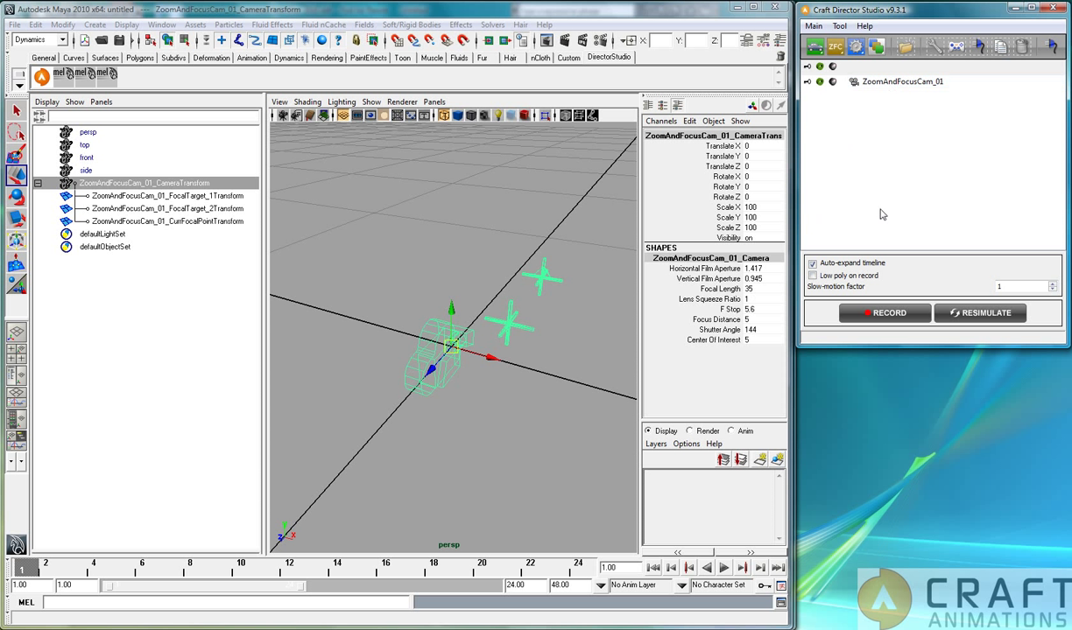
pyautogui.moveTo(468, 412)
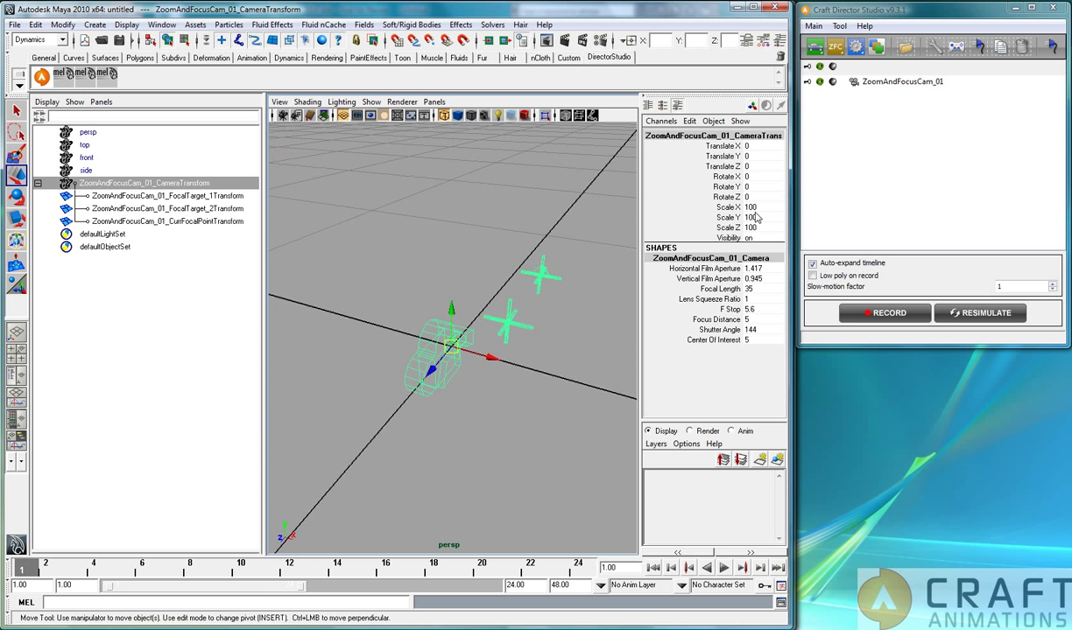
# Create camera1 at scale 100 and move it along X to -2.232 beside the Craft camera.
pyautogui.click(94, 23)
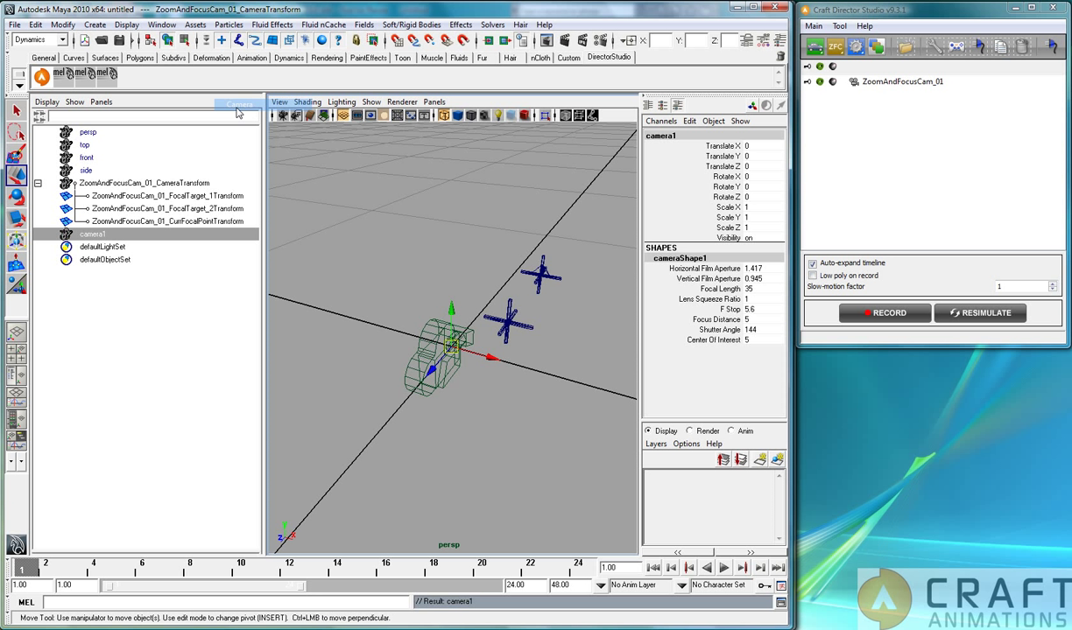
pyautogui.moveTo(452, 344); pyautogui.dragTo(412, 332)
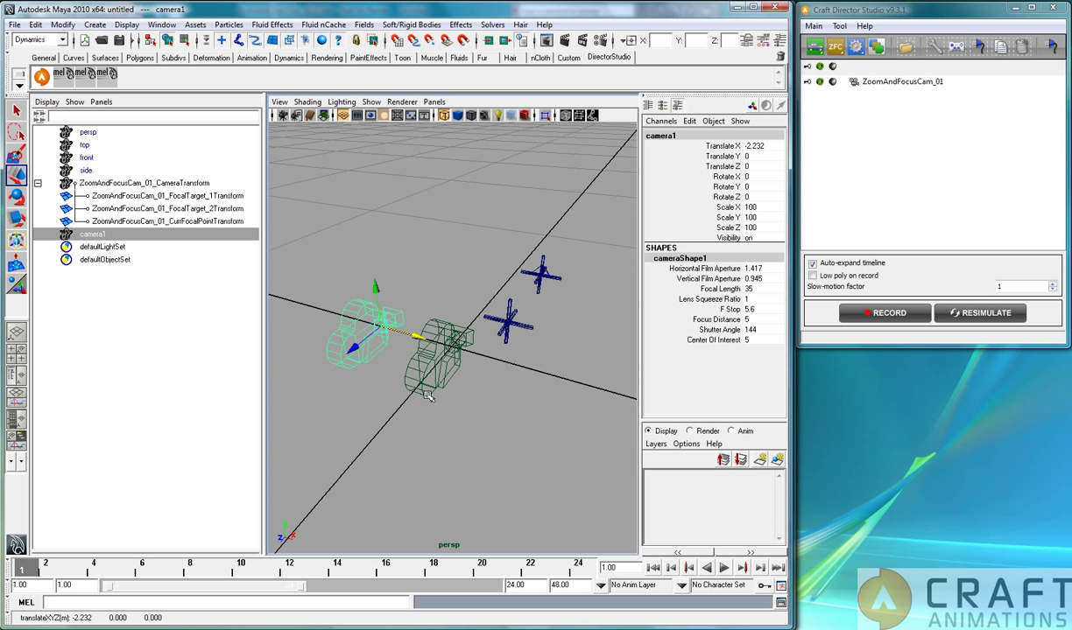
pyautogui.moveTo(386, 383)
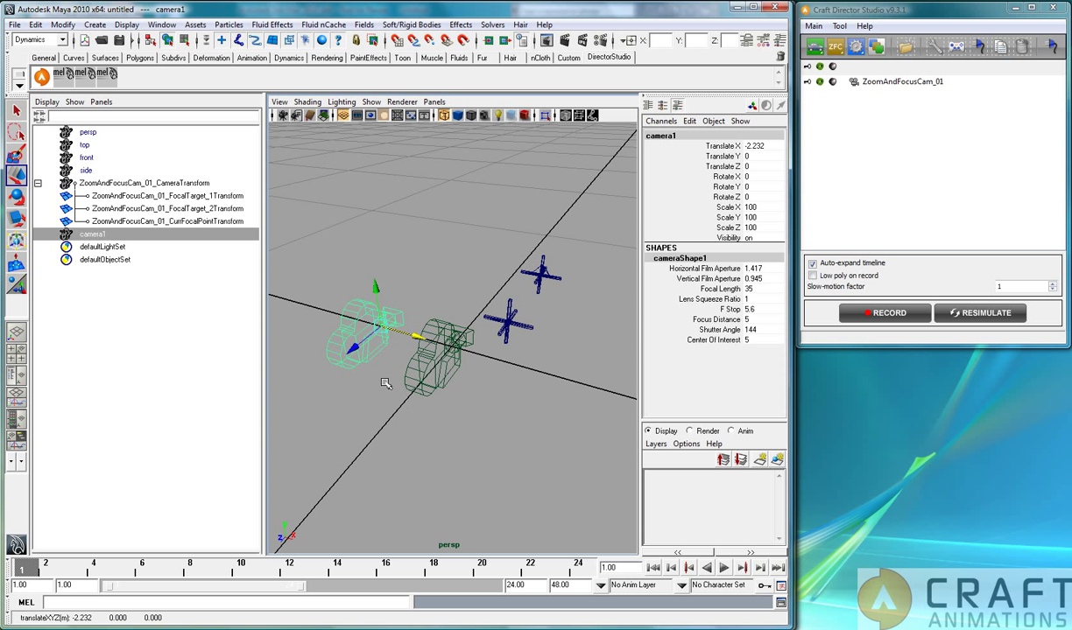
pyautogui.moveTo(369, 343)
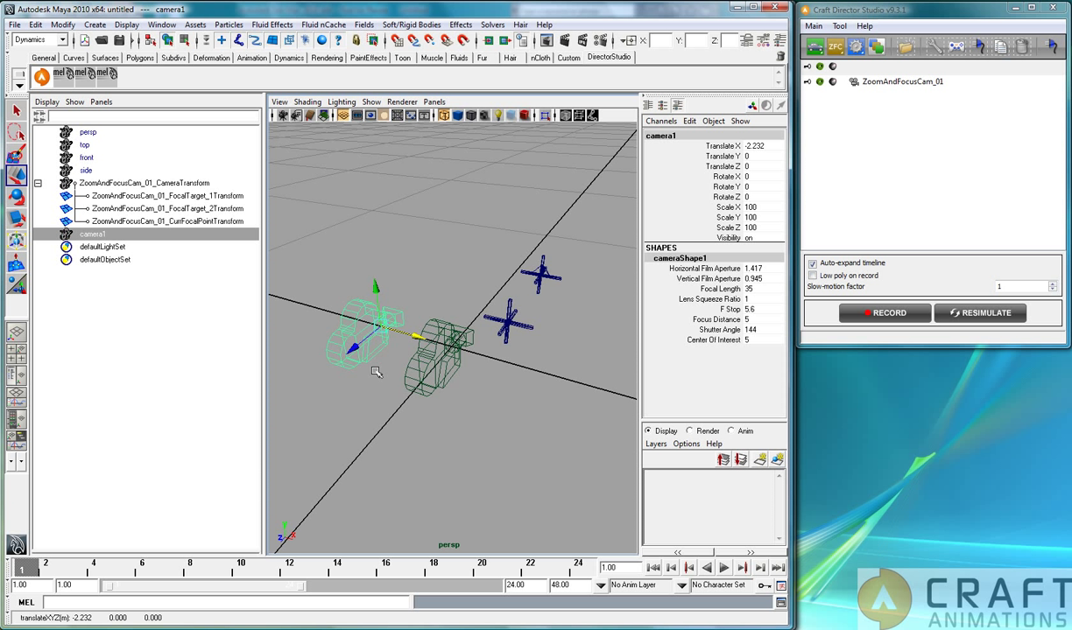
pyautogui.moveTo(363, 390)
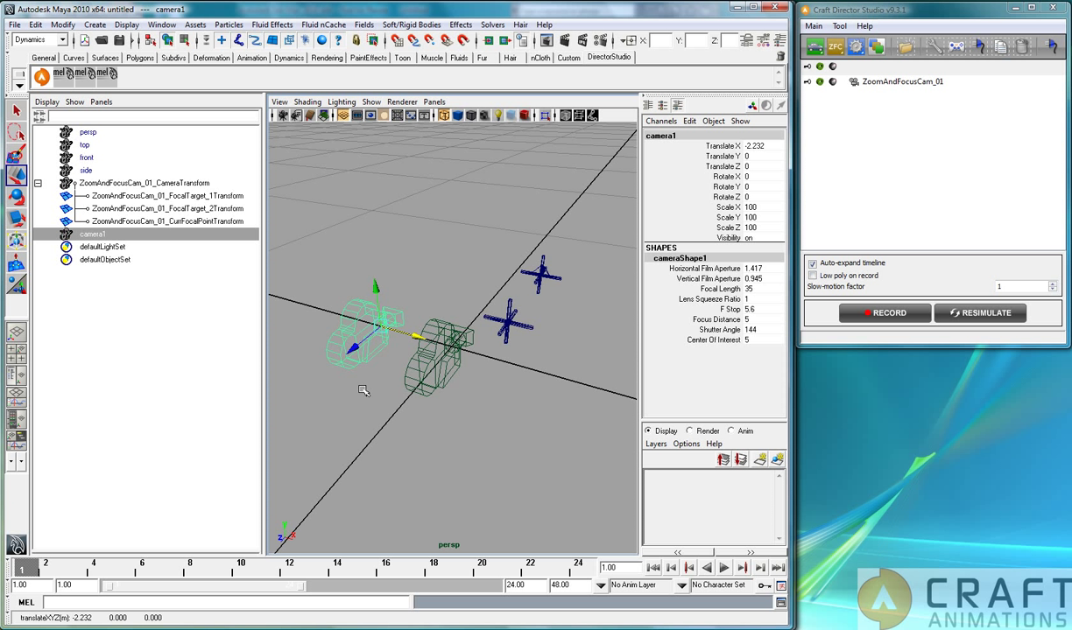
pyautogui.moveTo(322, 348)
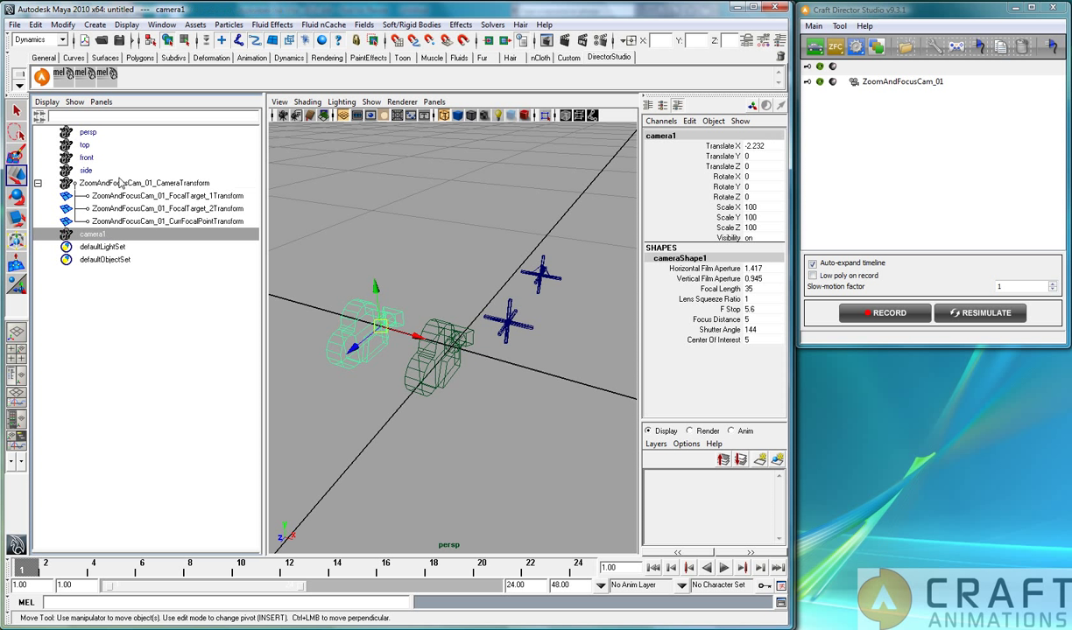
# Turn off DAG Objects Only so the Outliner lists camera shape nodes.
pyautogui.click(144, 183)
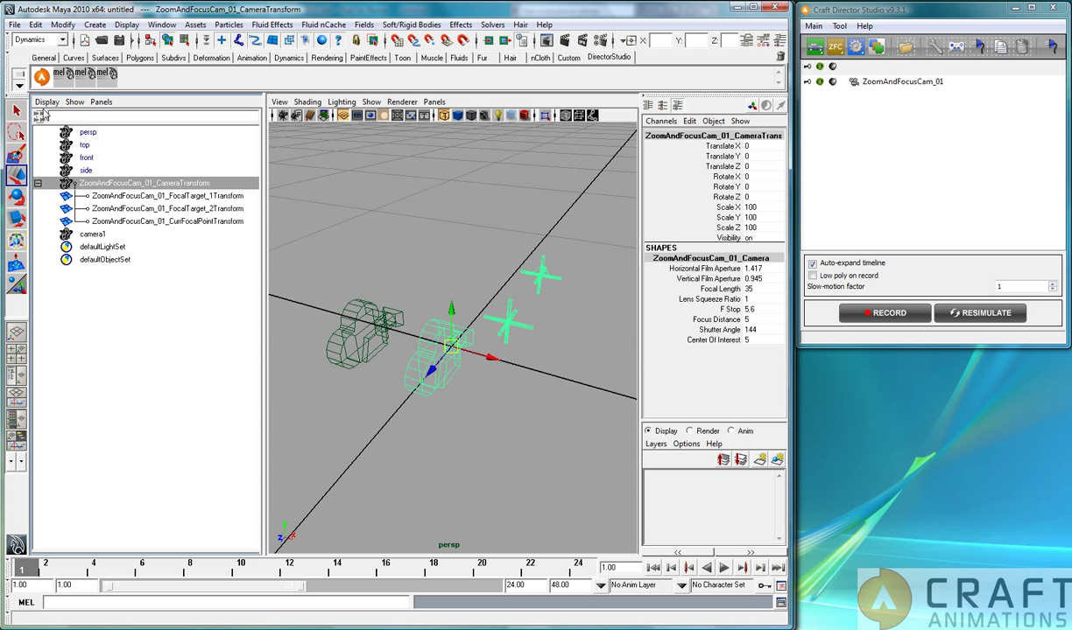
pyautogui.click(47, 102)
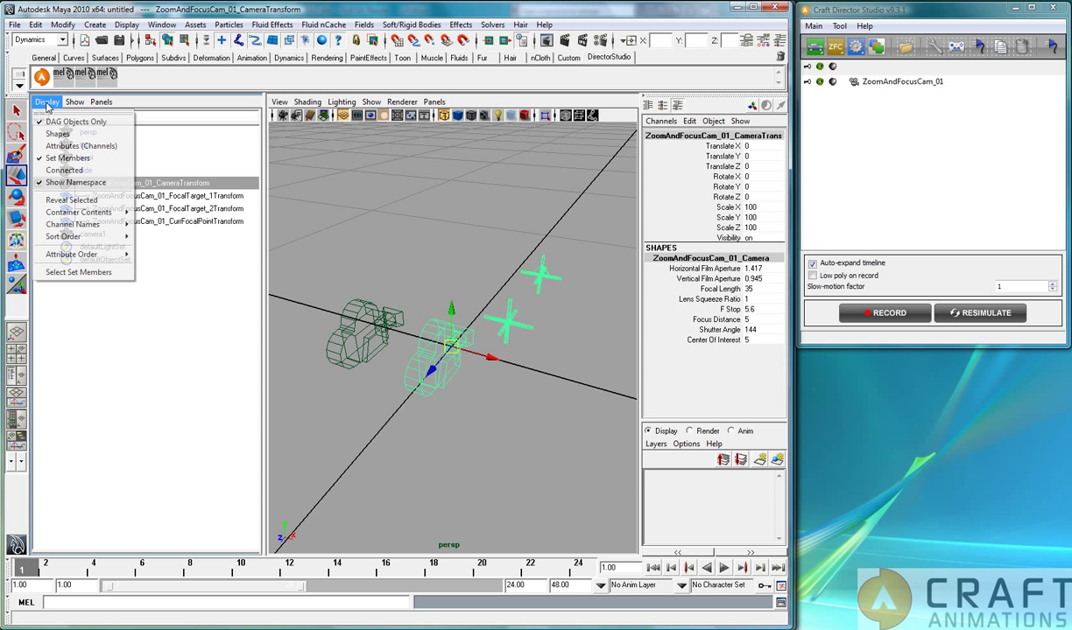
pyautogui.click(75, 182)
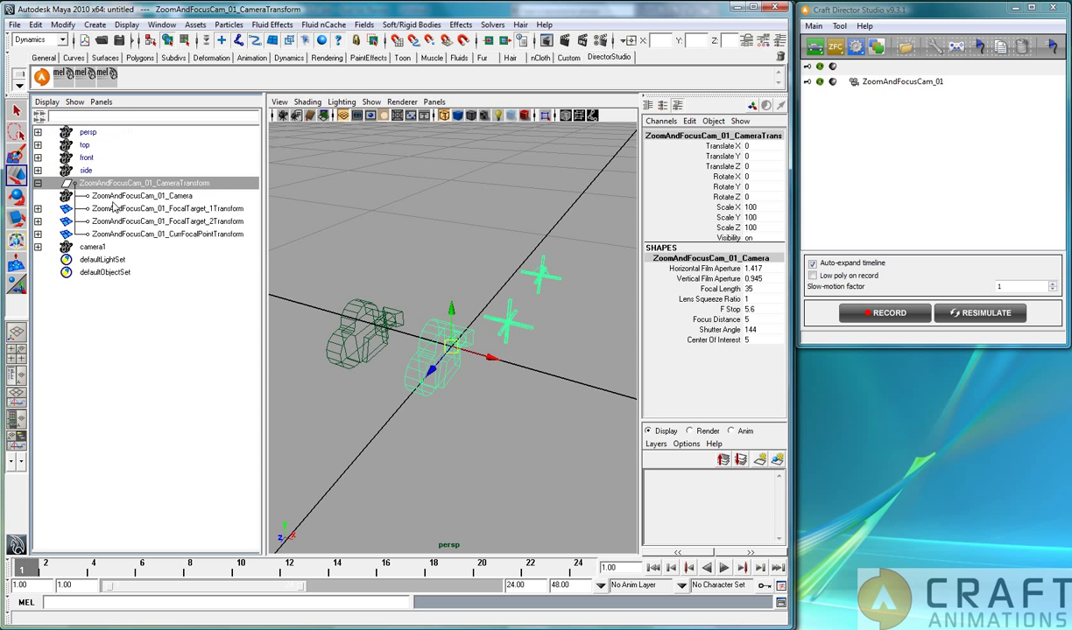
# Select ZoomAndFocusCam_01_Camera and cameraShape1 together and bring up Window > General Editors.
pyautogui.click(140, 195)
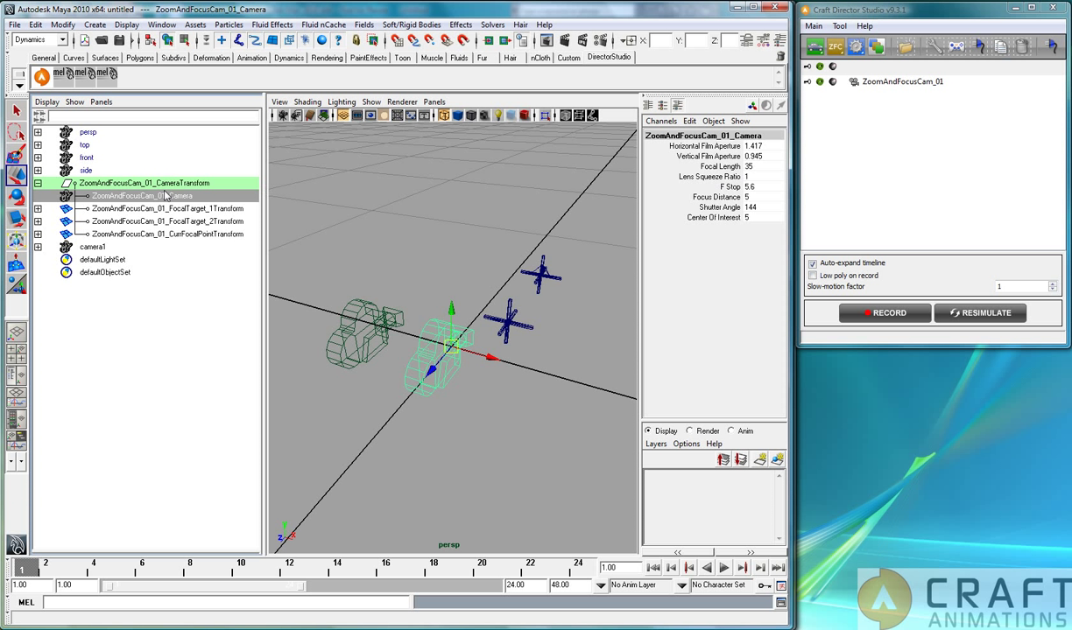
pyautogui.click(39, 247)
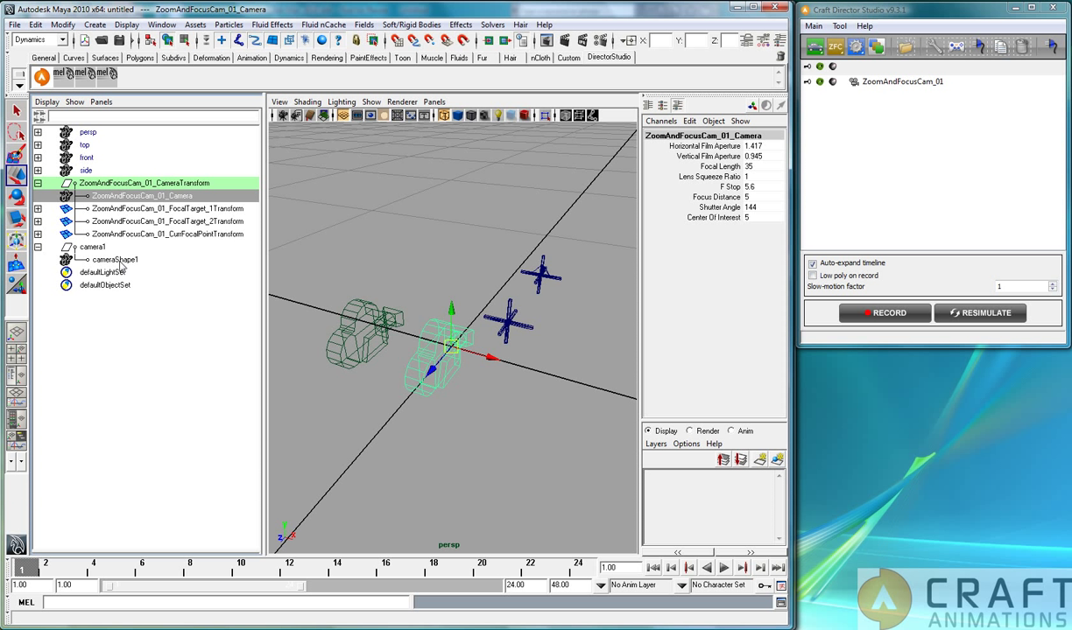
pyautogui.click(114, 259)
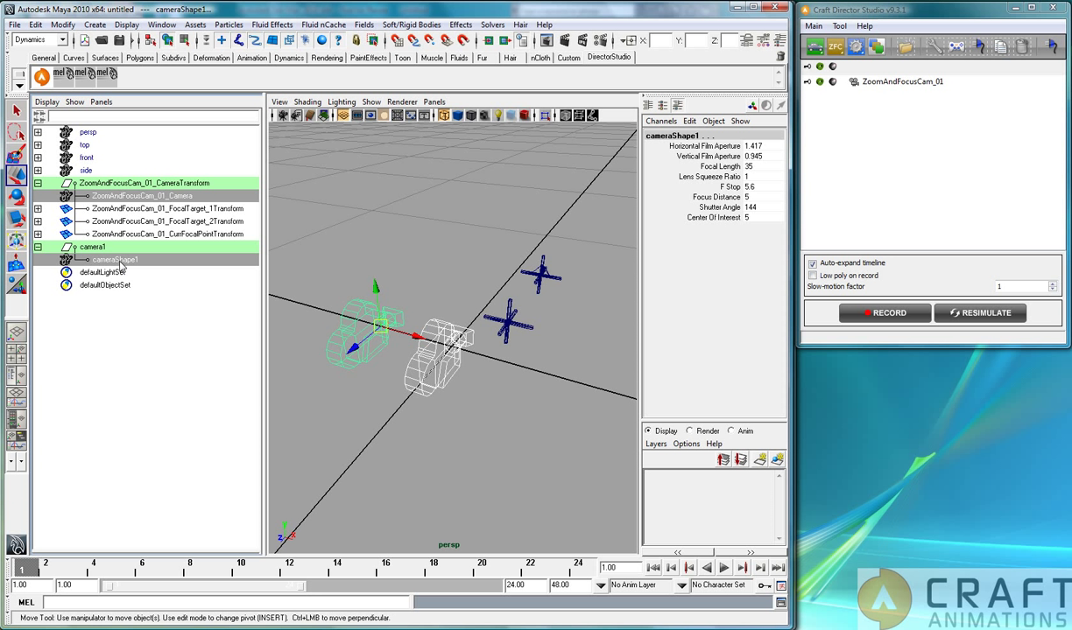
pyautogui.moveTo(160, 268)
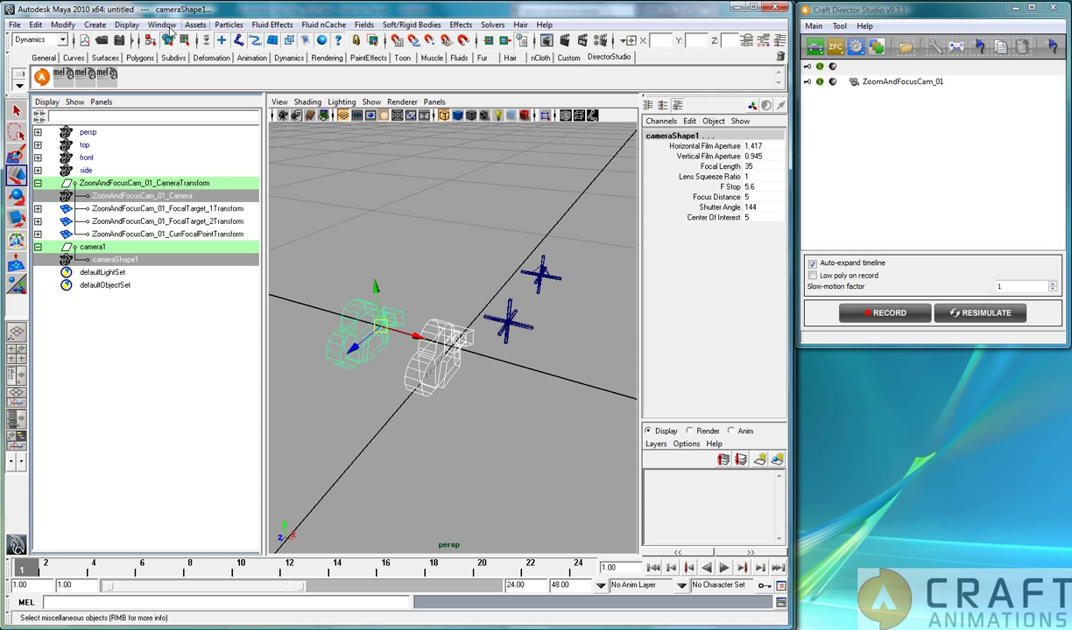
pyautogui.click(161, 24)
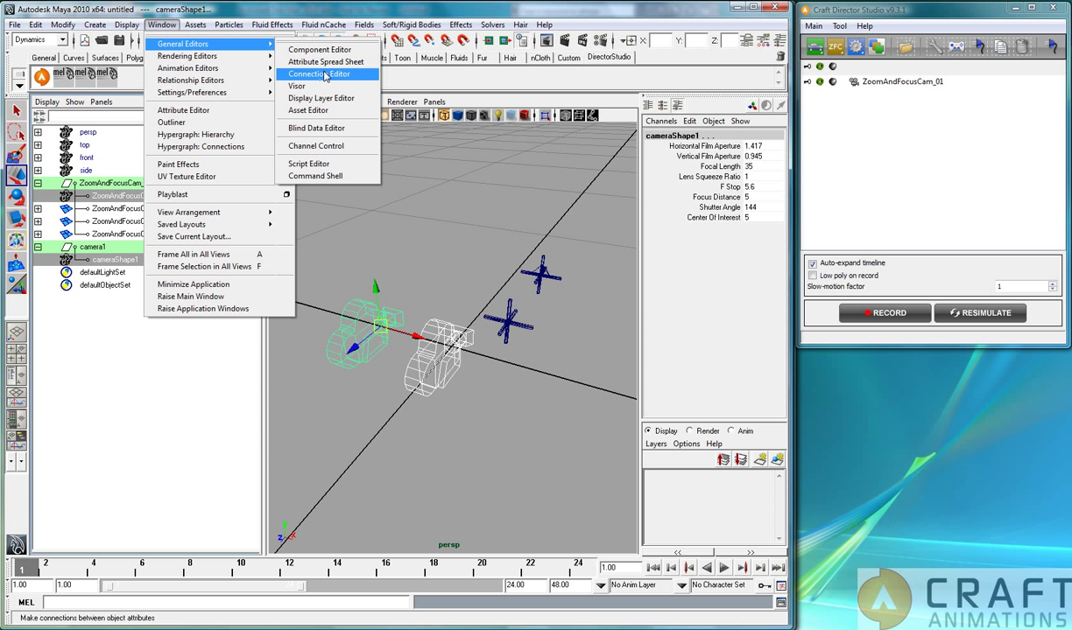
pyautogui.moveTo(326, 77)
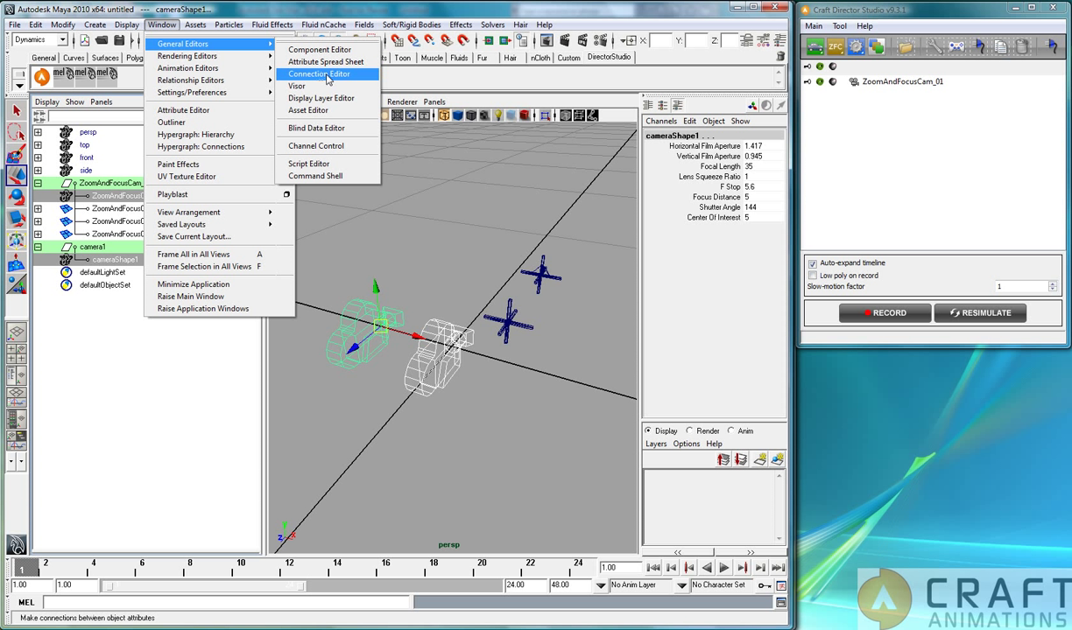
# Connect the Craft camera's focalLength to cameraShape1's focalLength in the Connection Editor, dropping the objectColor link.
pyautogui.click(319, 74)
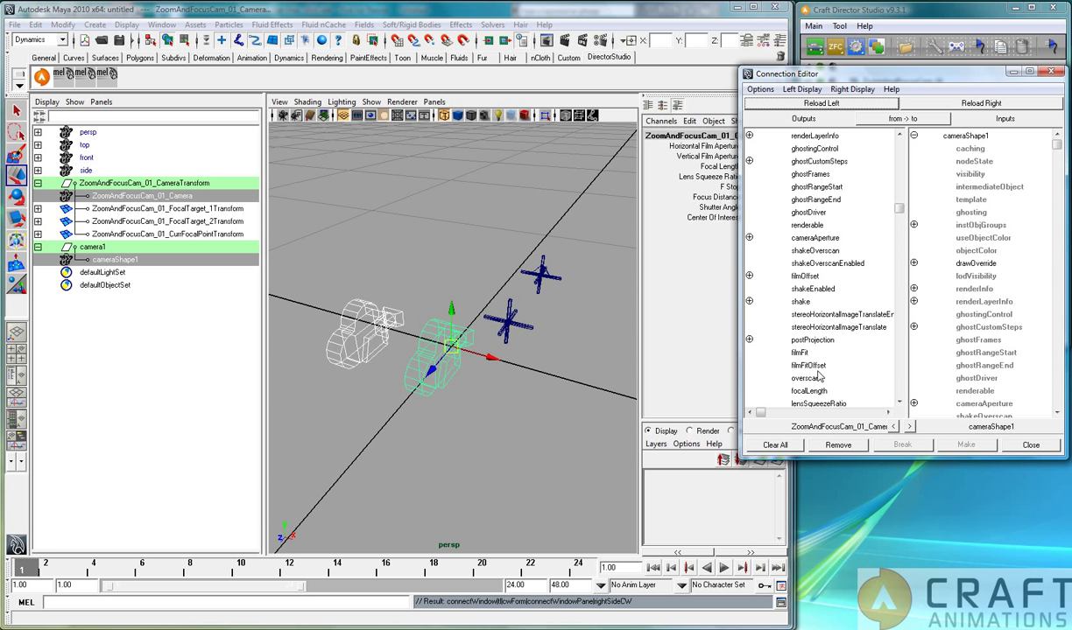
pyautogui.click(809, 352)
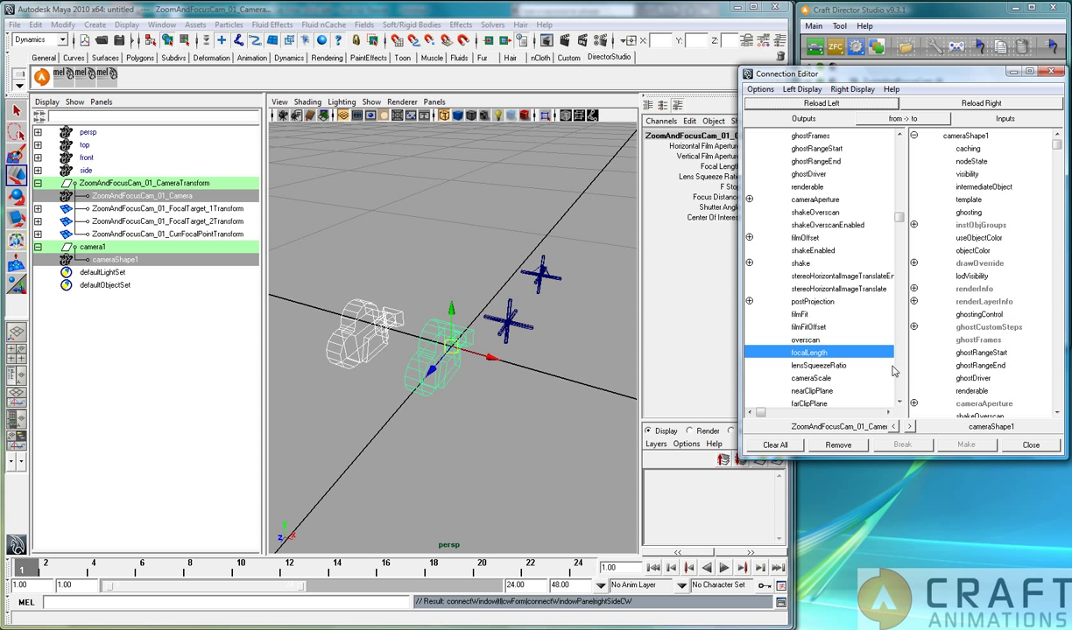
pyautogui.moveTo(1013, 361)
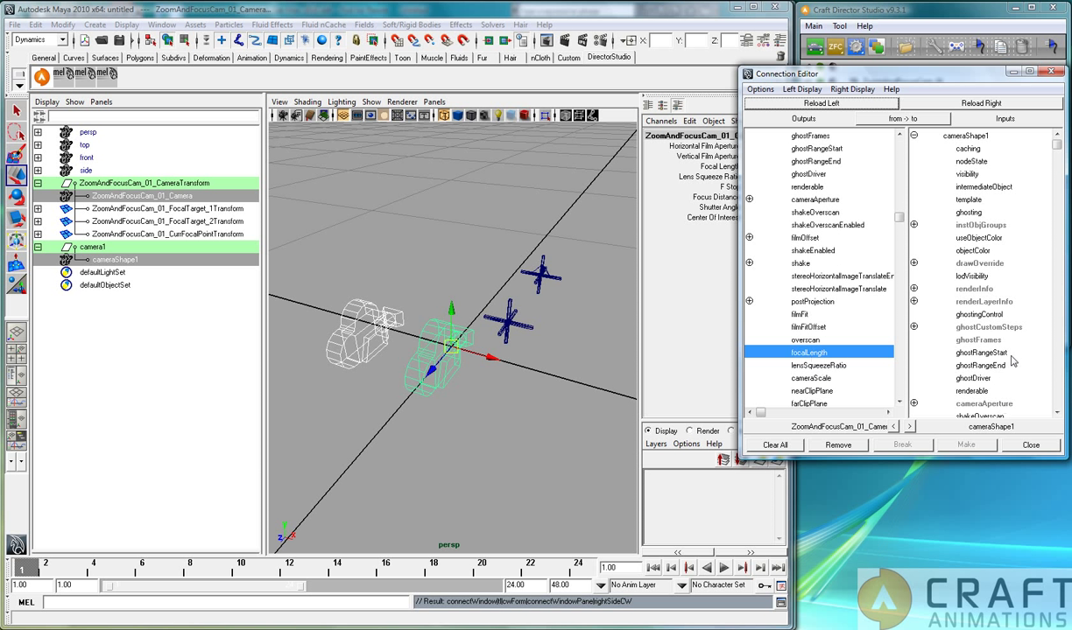
pyautogui.click(973, 173)
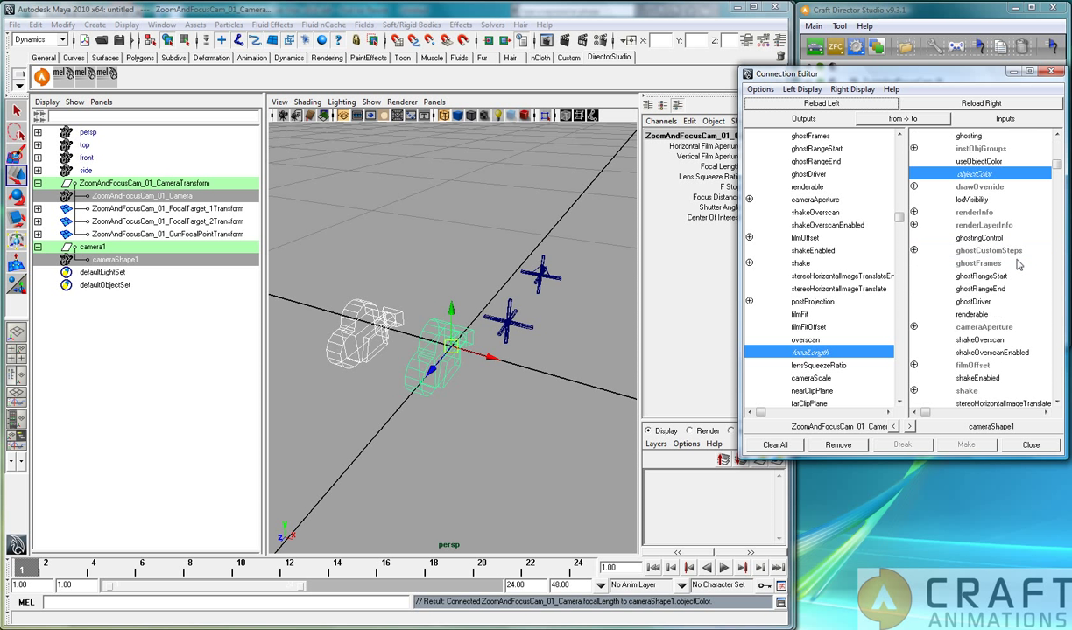
pyautogui.scroll(-3)
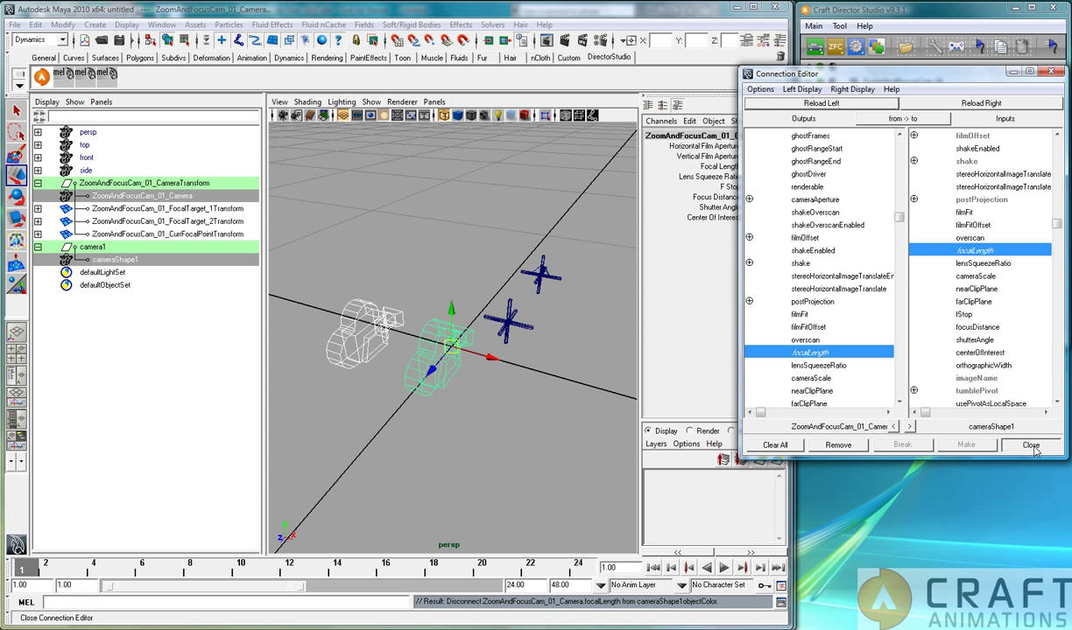
pyautogui.click(1029, 446)
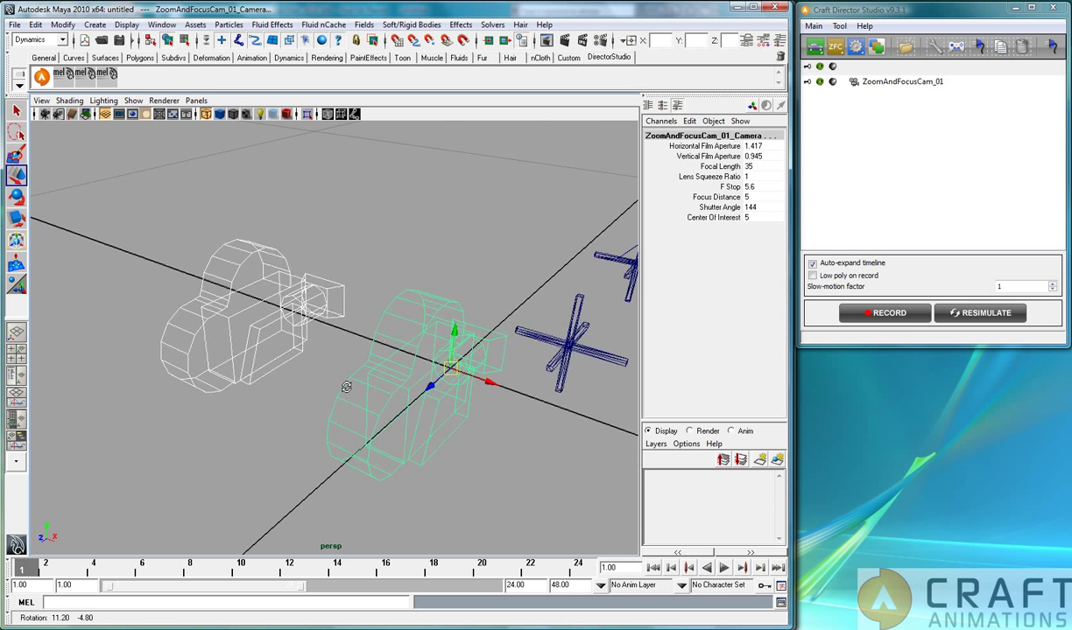
# Record a live Craft take keying focal length to 145.477 and focus distance 10 over 768 frames.
pyautogui.click(885, 313)
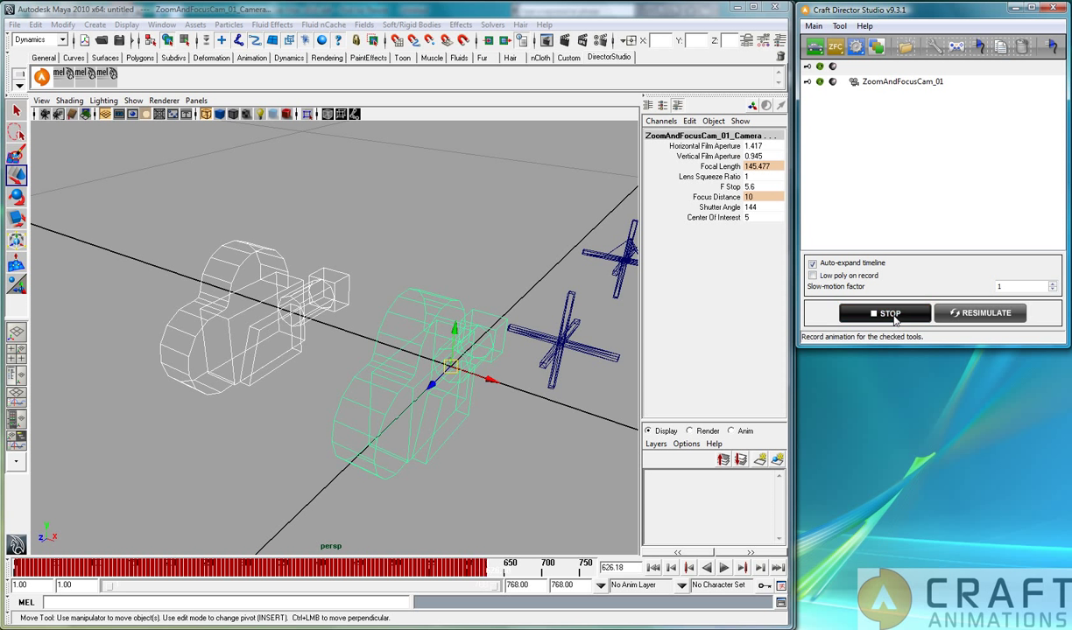
pyautogui.click(884, 312)
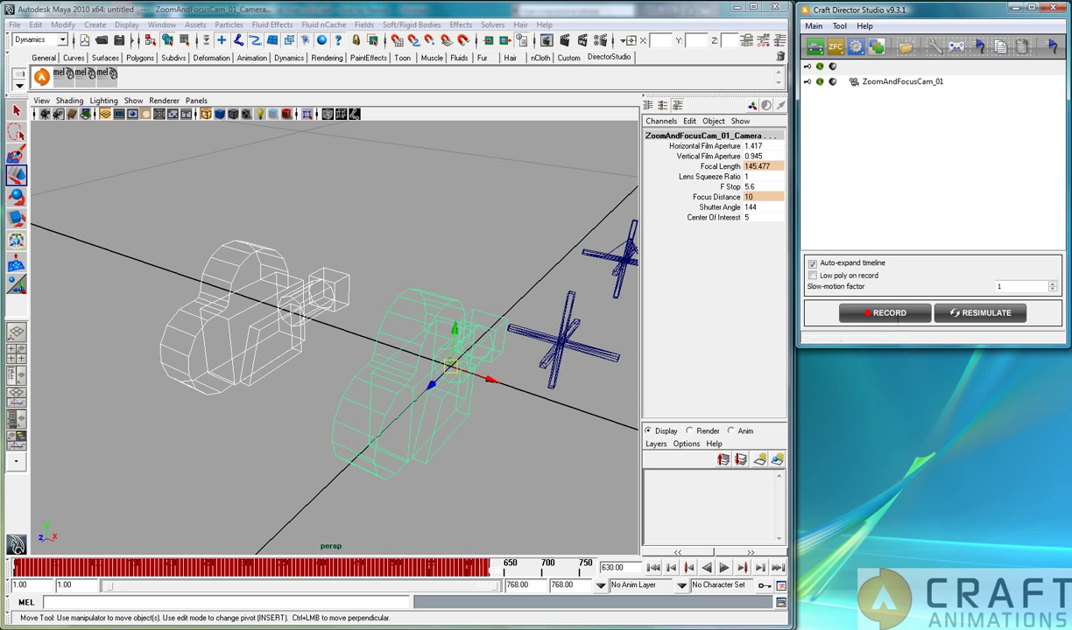